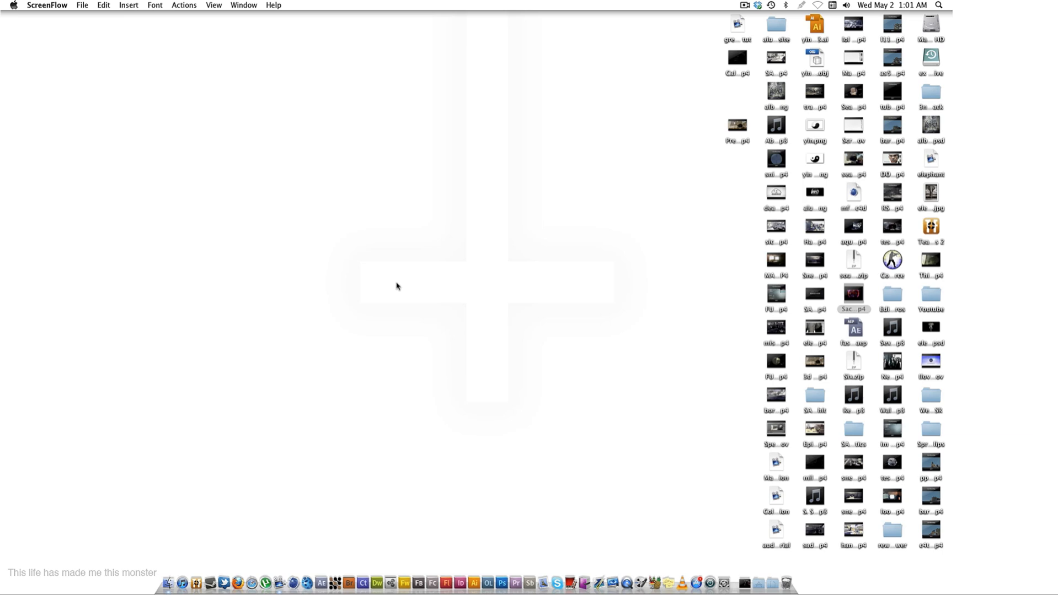
Open Sacked.mp4 from the desktop in a preview player.
double_click(854, 293)
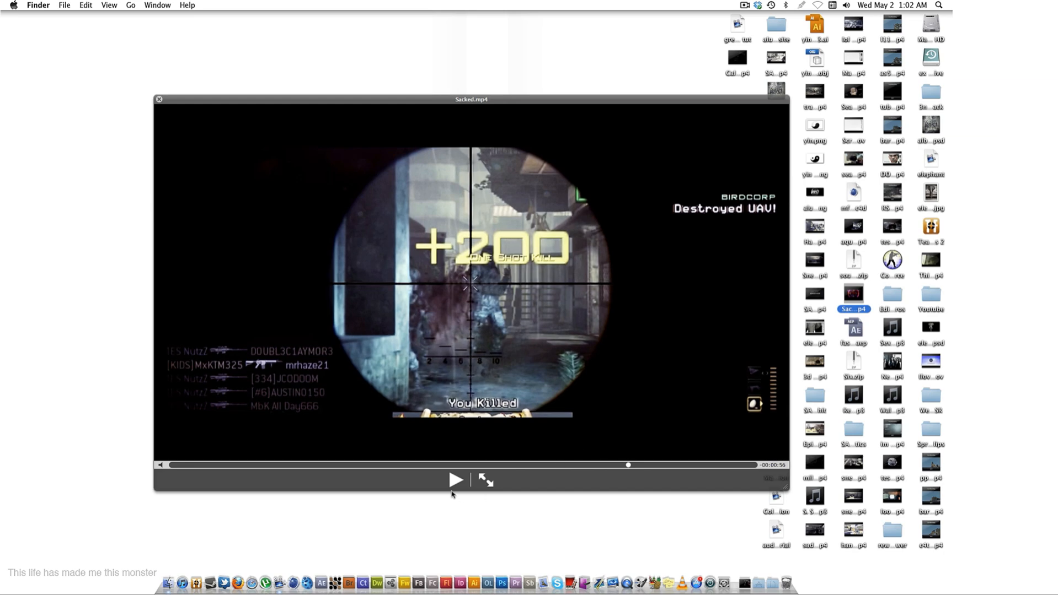
Play and pause through the Sacked.mp4 clip, then close the preview.
left_click(455, 480)
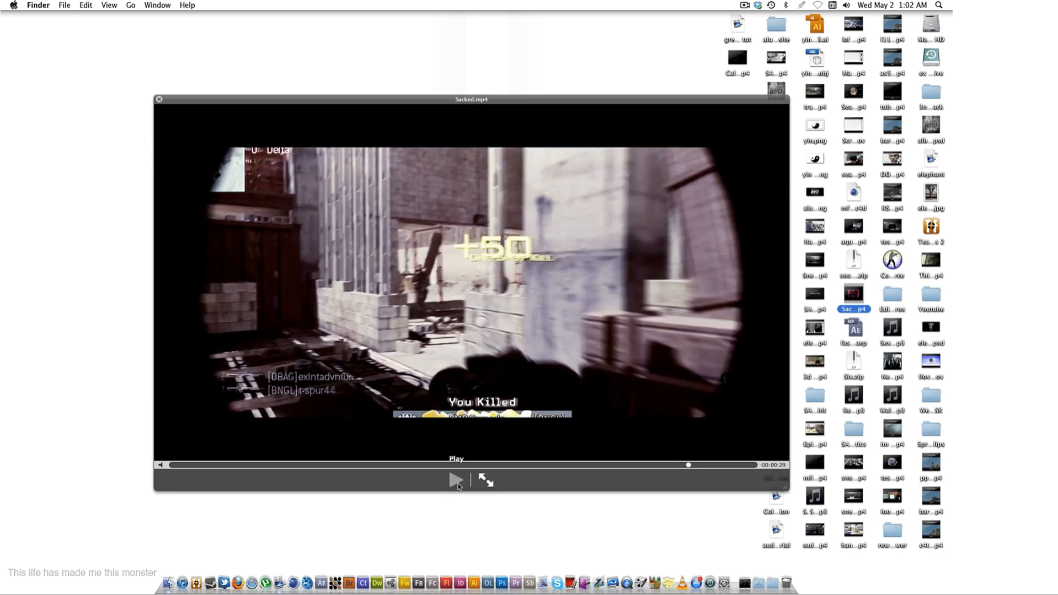
left_click(455, 479)
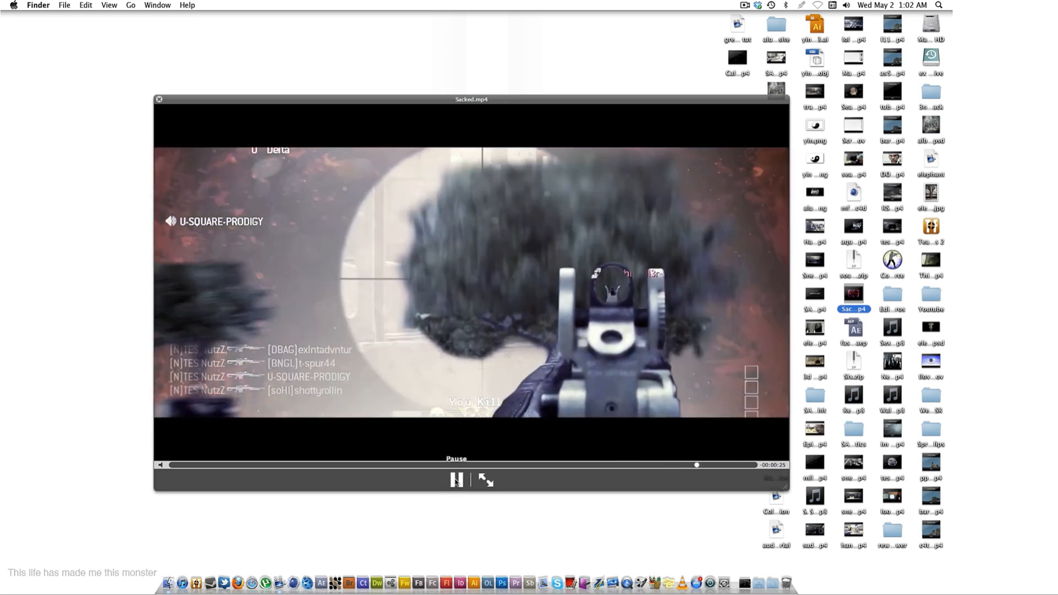
left_click(455, 480)
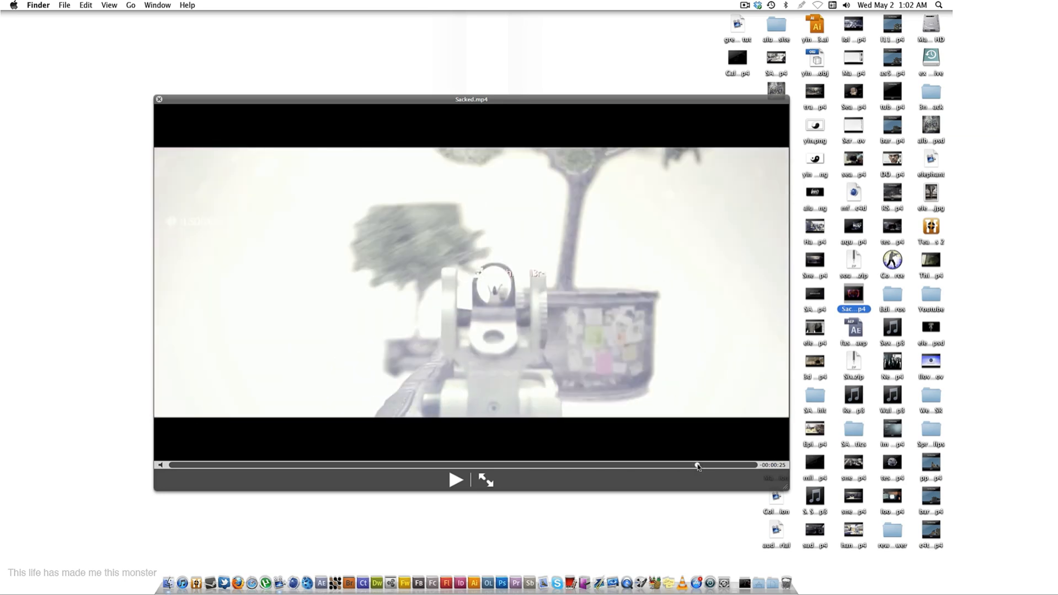
left_click(455, 479)
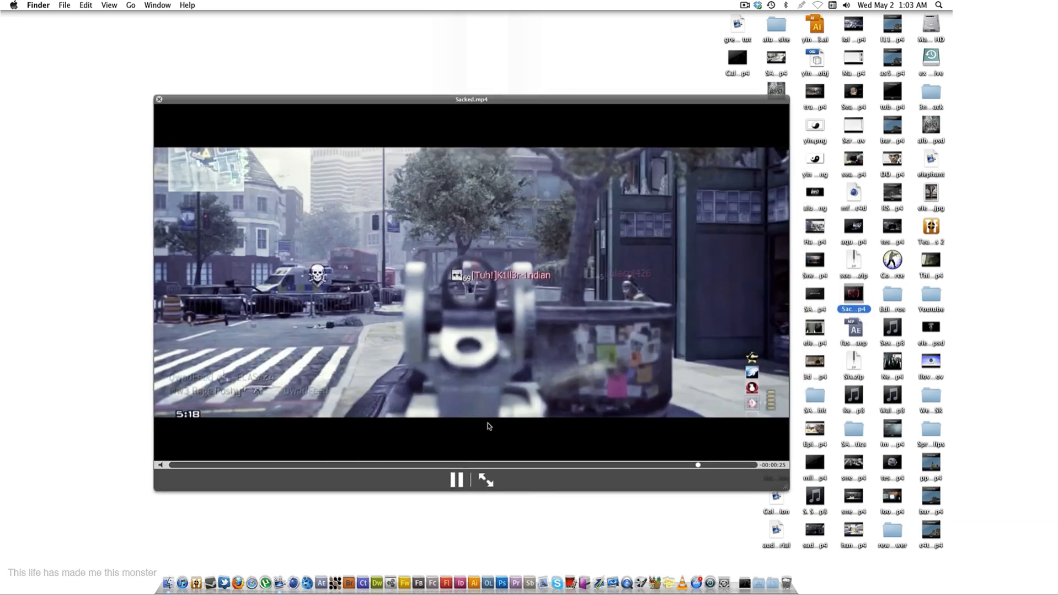
left_click(456, 480)
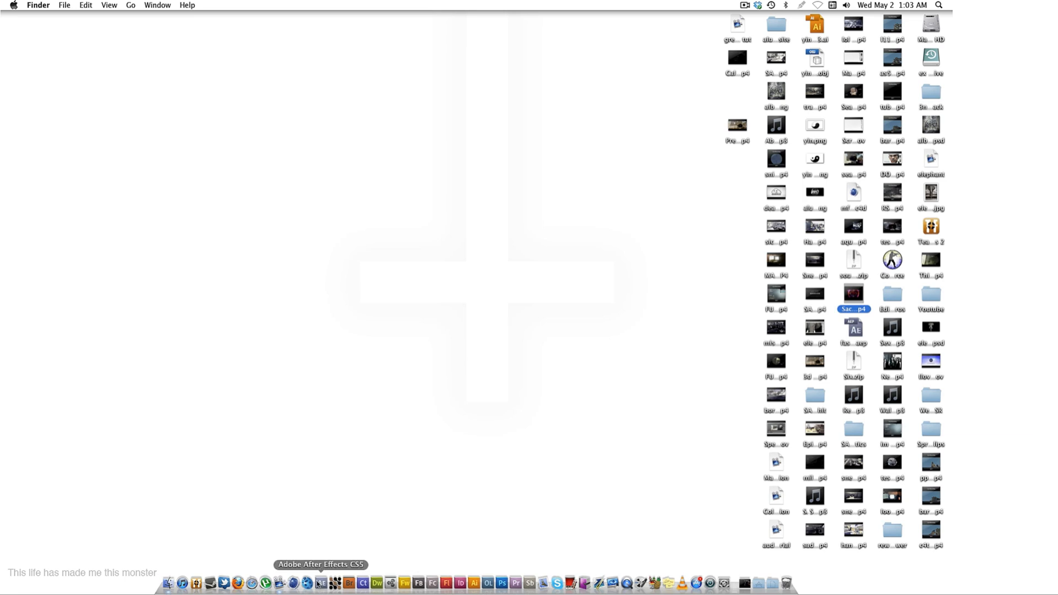
Launch After Effects CS5 from the Dock and dismiss the Welcome screen.
left_click(321, 583)
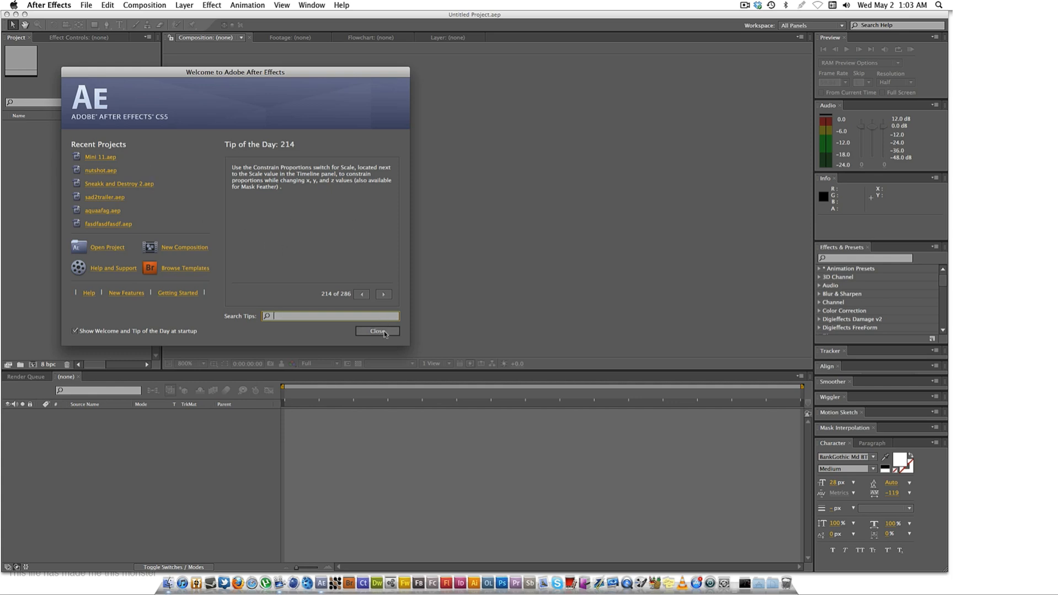
left_click(378, 332)
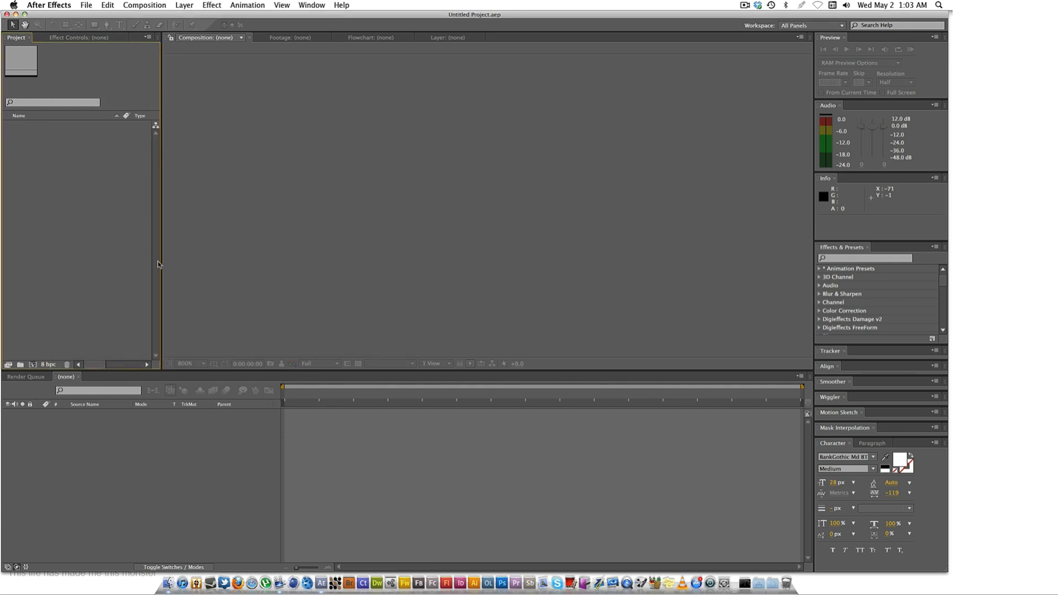
mouse_move(88, 156)
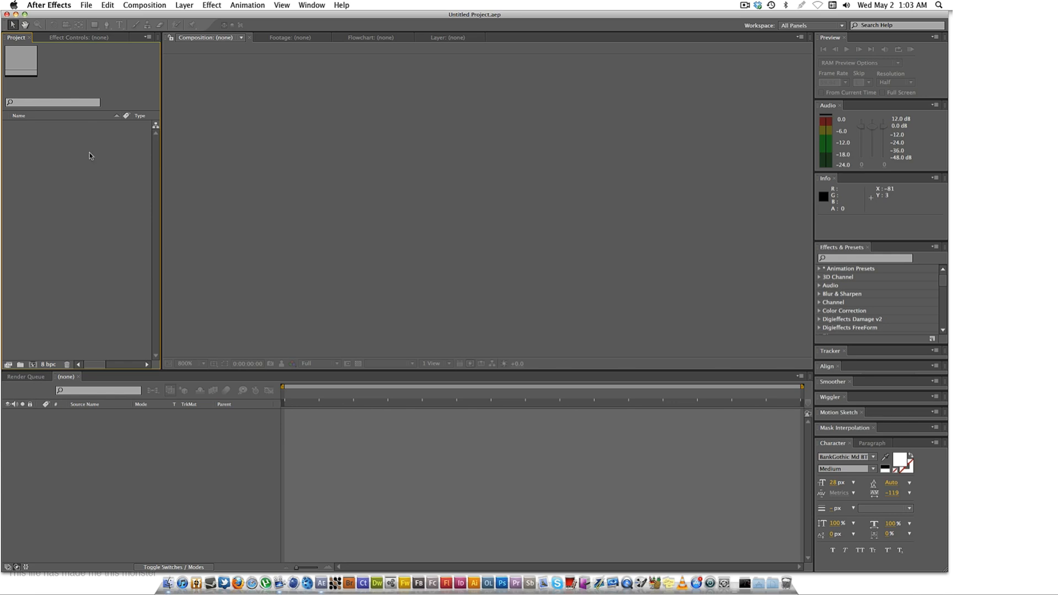
mouse_move(98, 150)
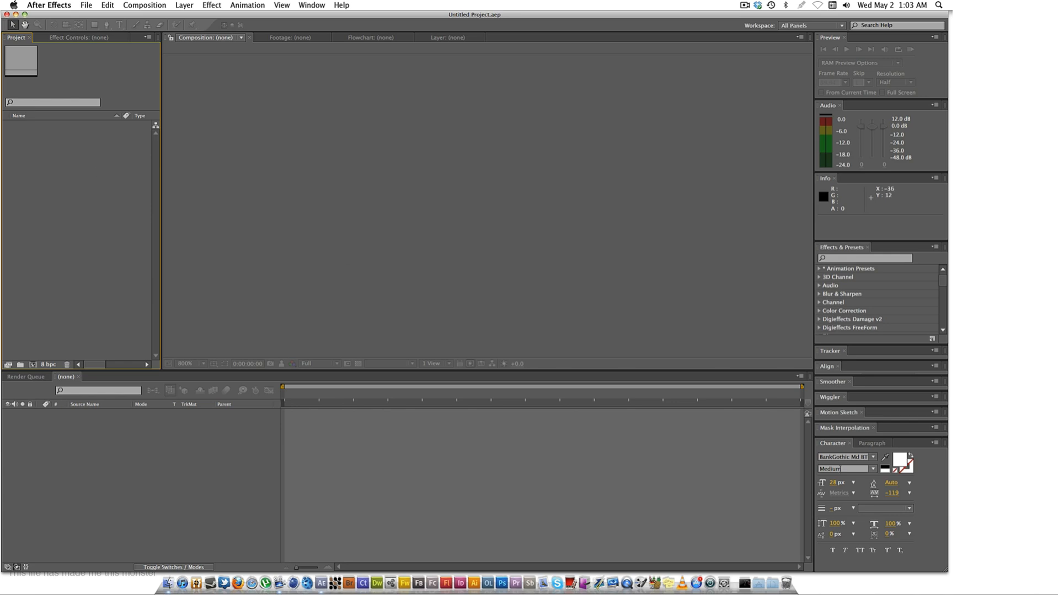
mouse_move(648, 190)
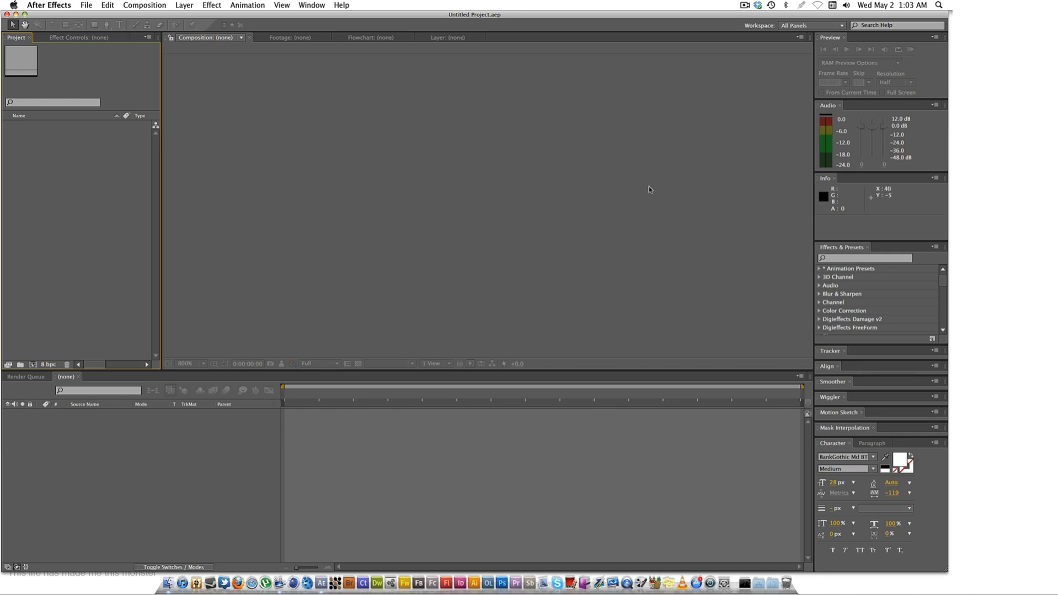
mouse_move(601, 202)
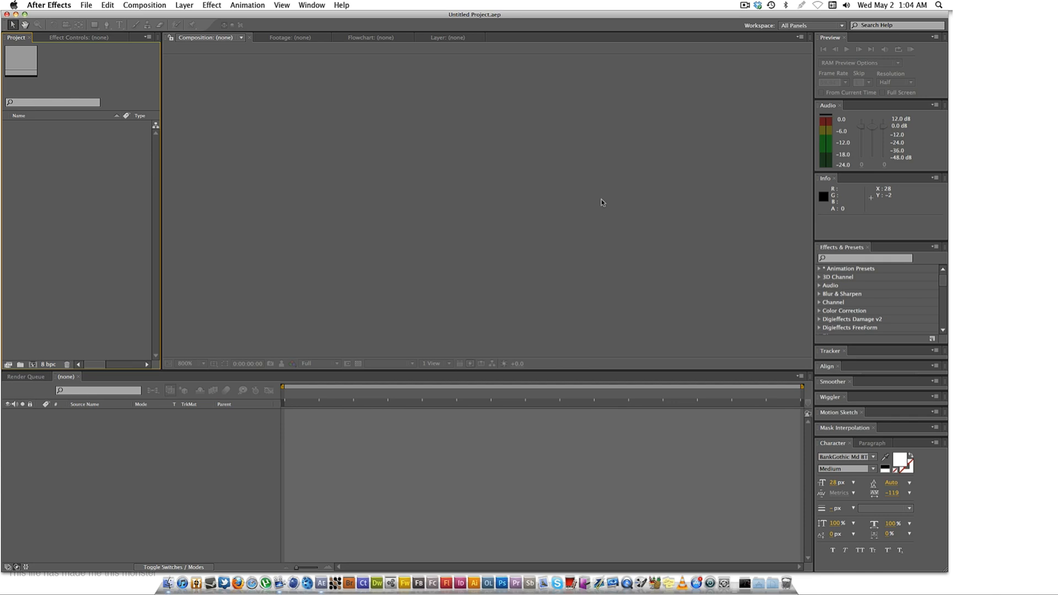
mouse_move(286, 246)
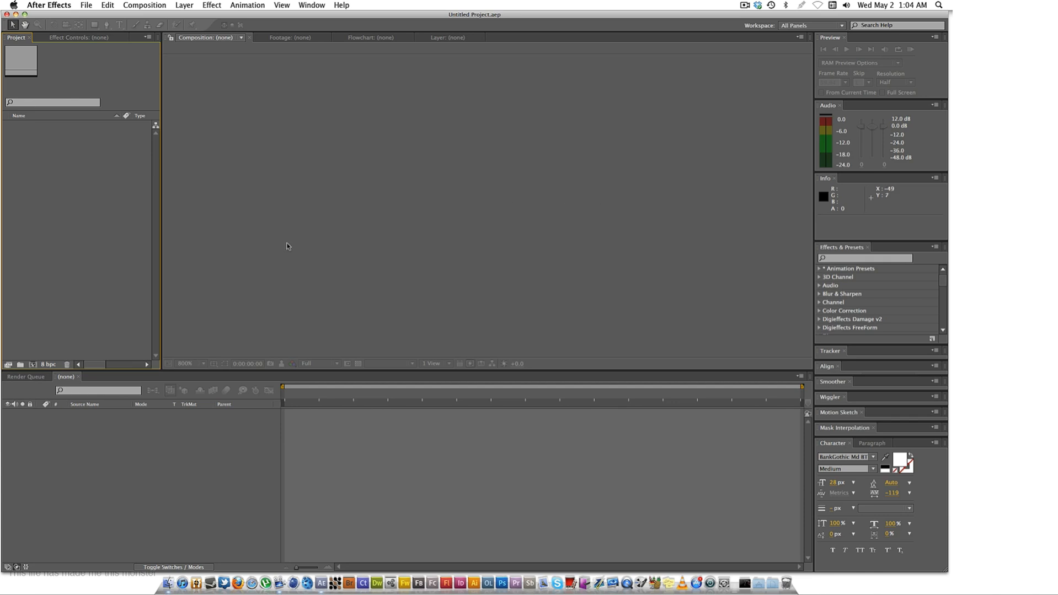
mouse_move(48, 252)
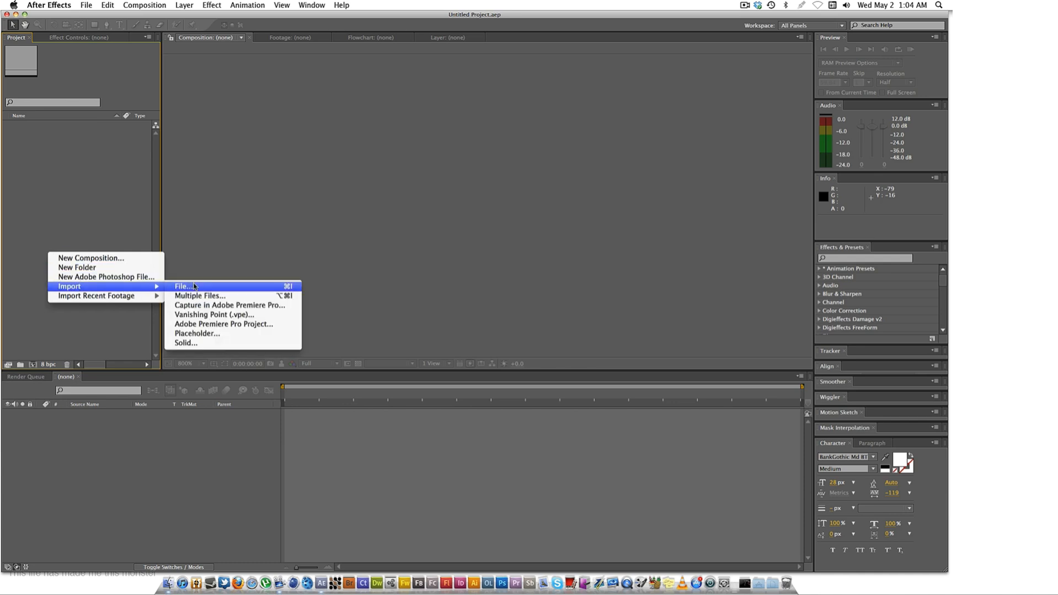
Import quad6.mp4 from the Desktop and build a quad6 composition from it.
left_click(182, 287)
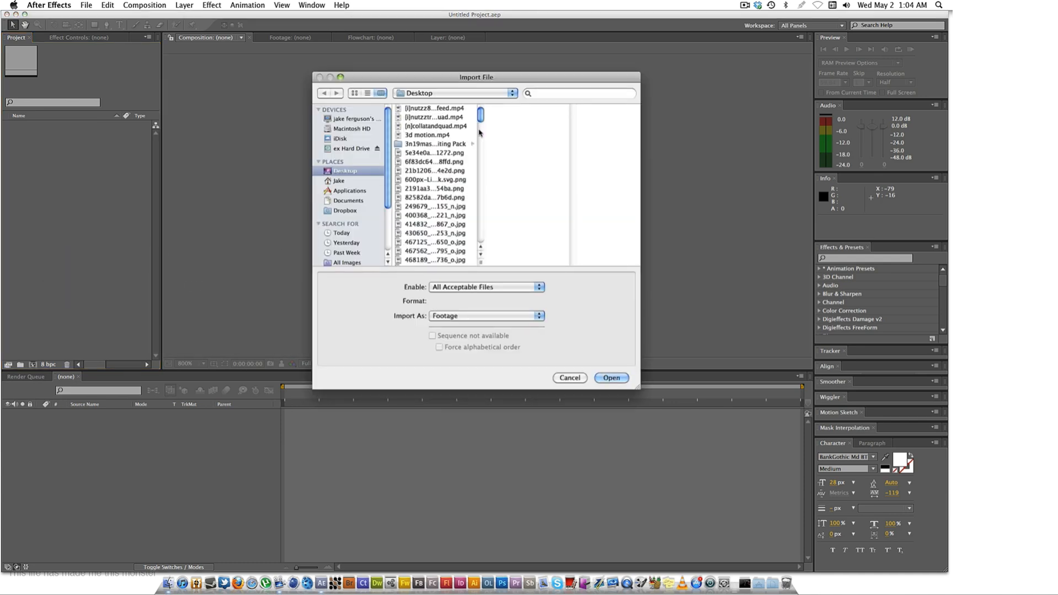
mouse_move(665, 121)
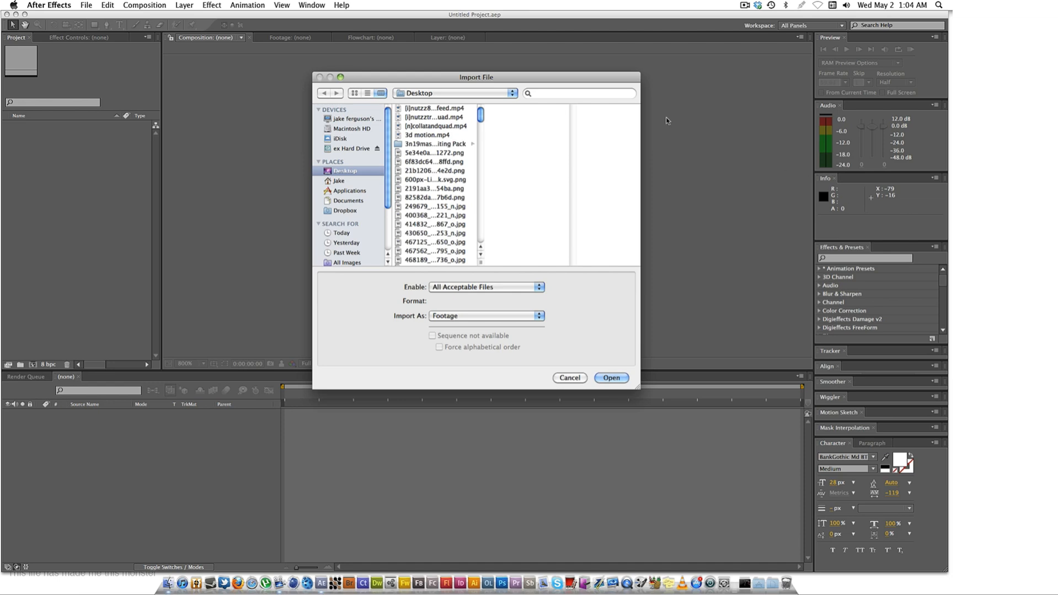
left_click(437, 117)
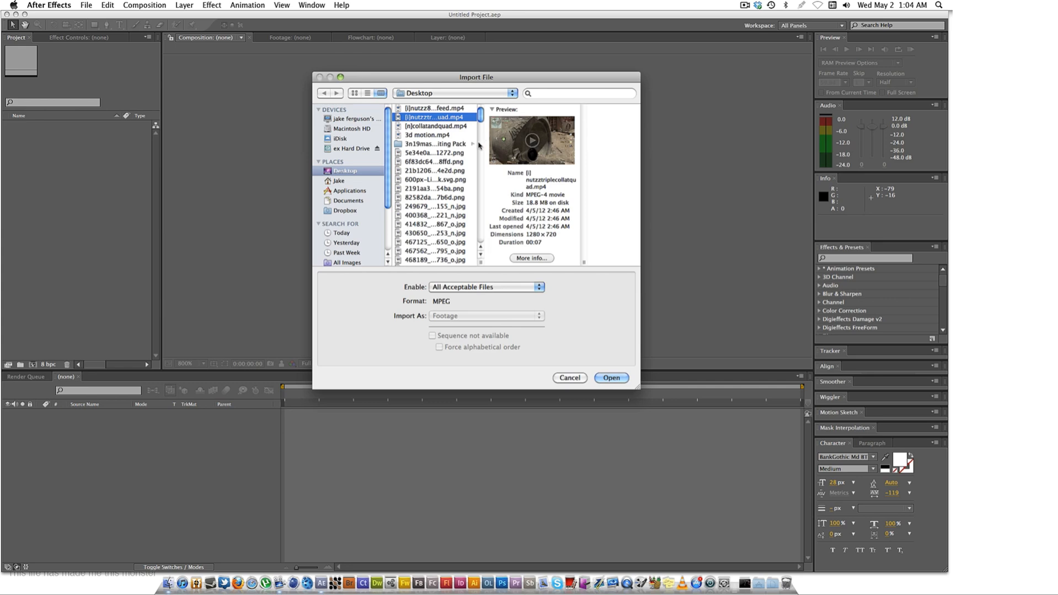
scroll("down", 3)
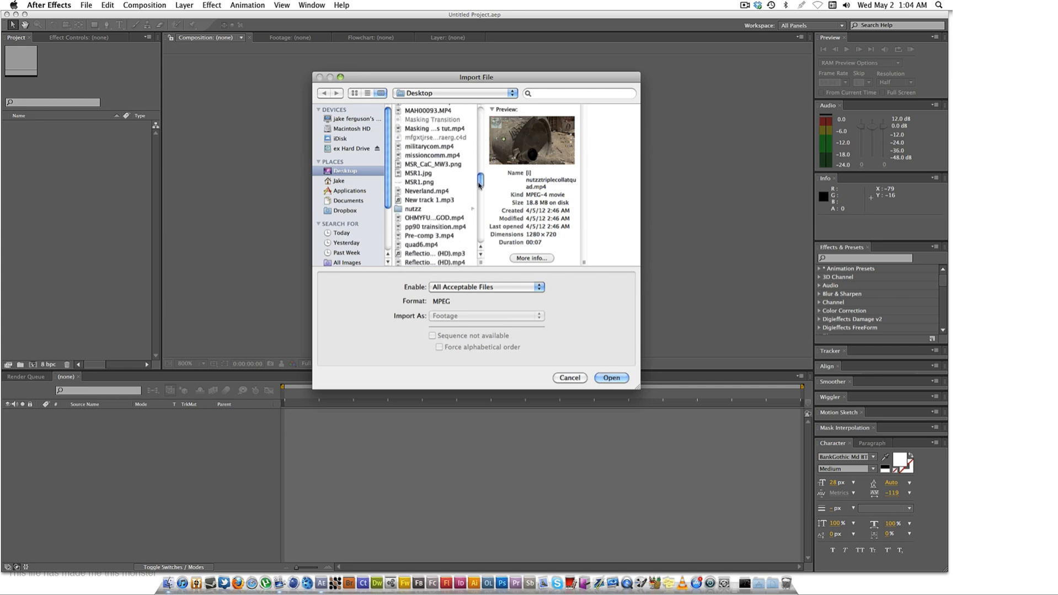
scroll("down", 3)
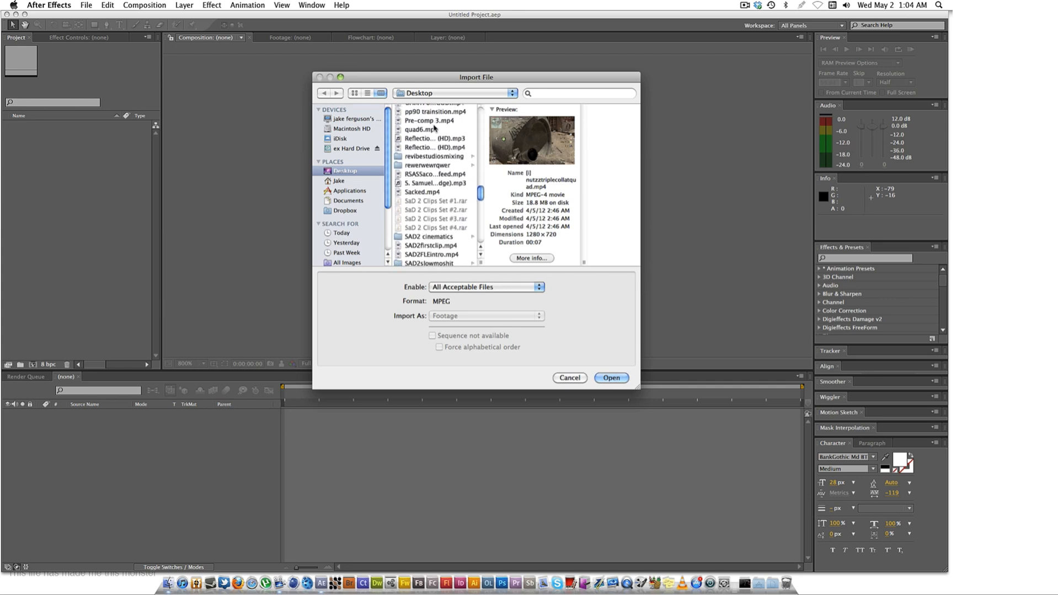
left_click(569, 378)
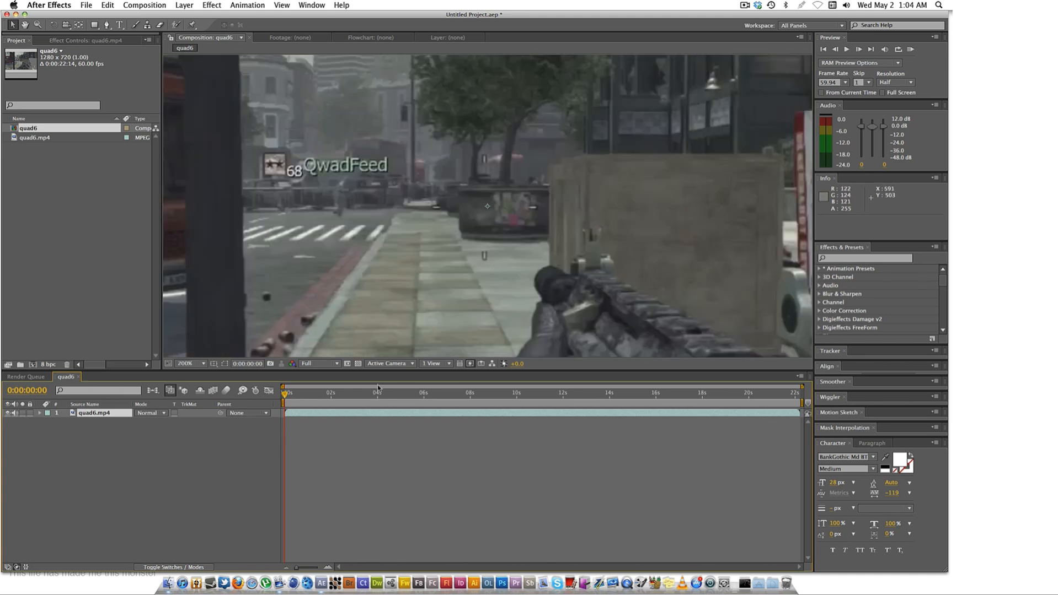
Scrub to about 0:00:02:53, zoom the viewer to 200%, and enable time remapping on the top layer.
left_click(353, 392)
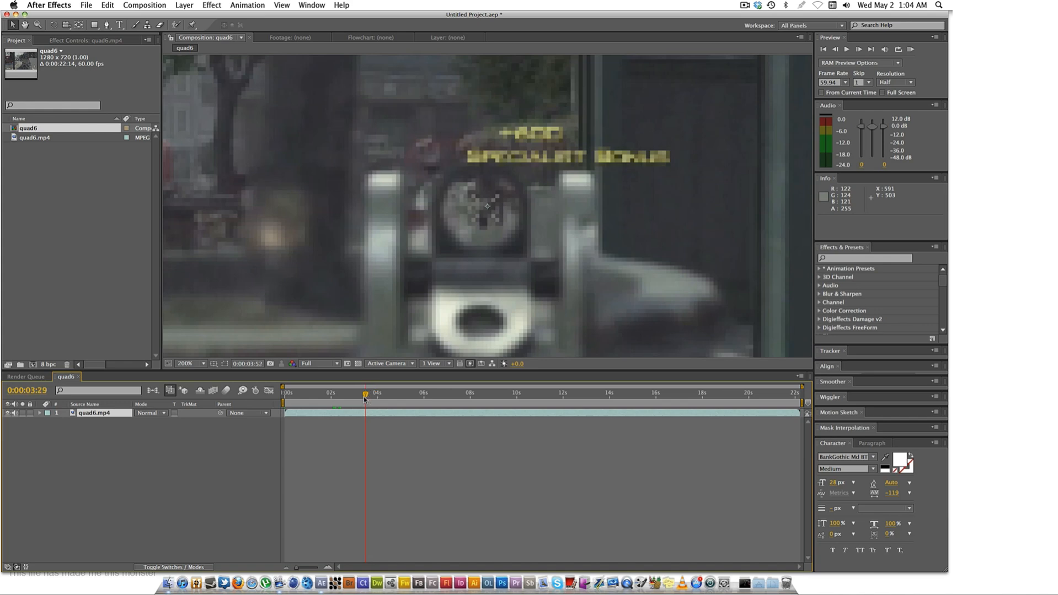
left_click(364, 393)
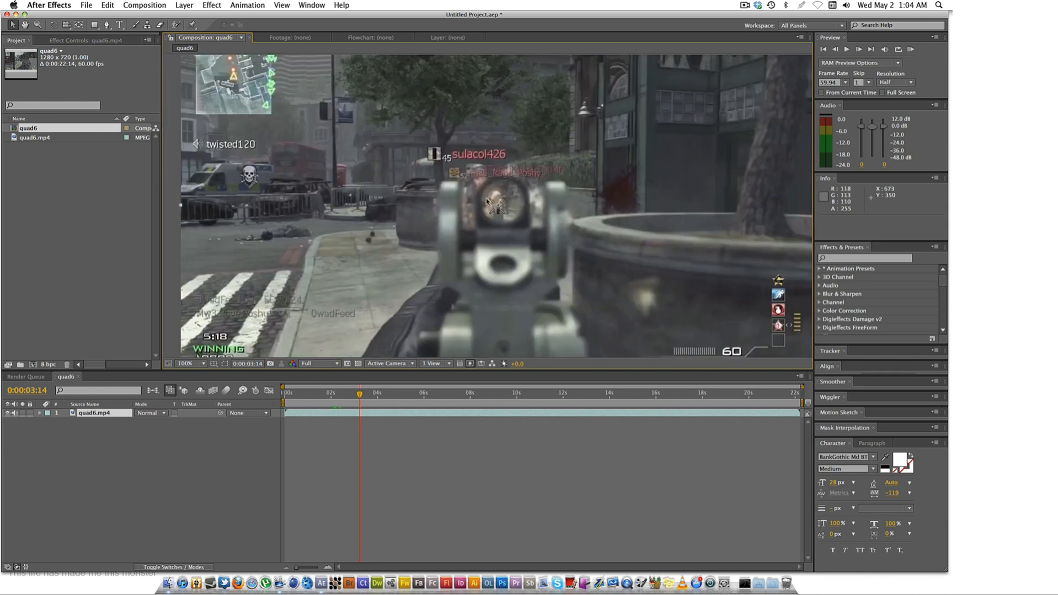
mouse_move(408, 191)
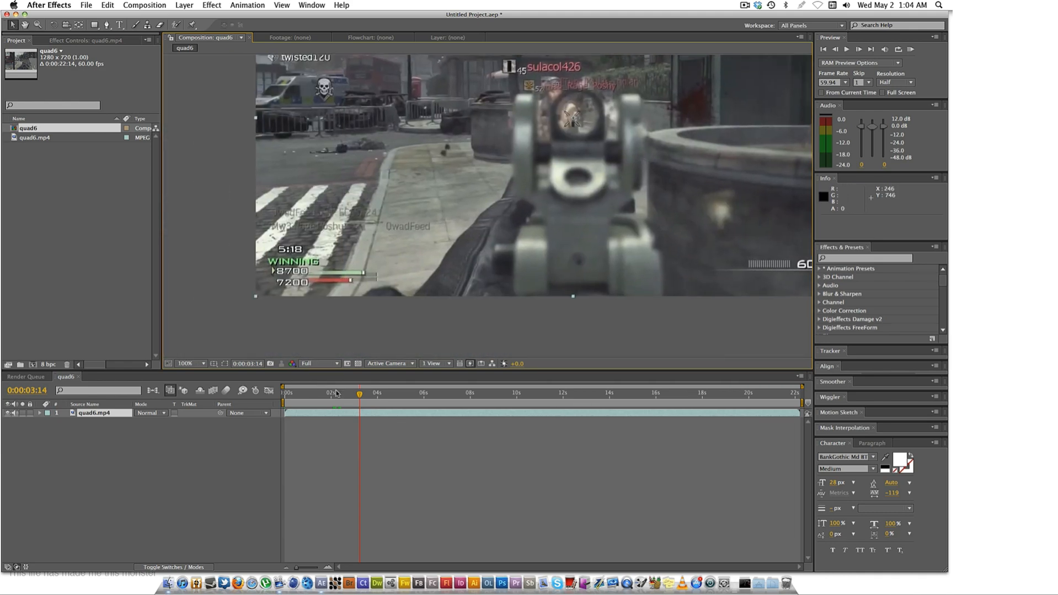
left_click(354, 392)
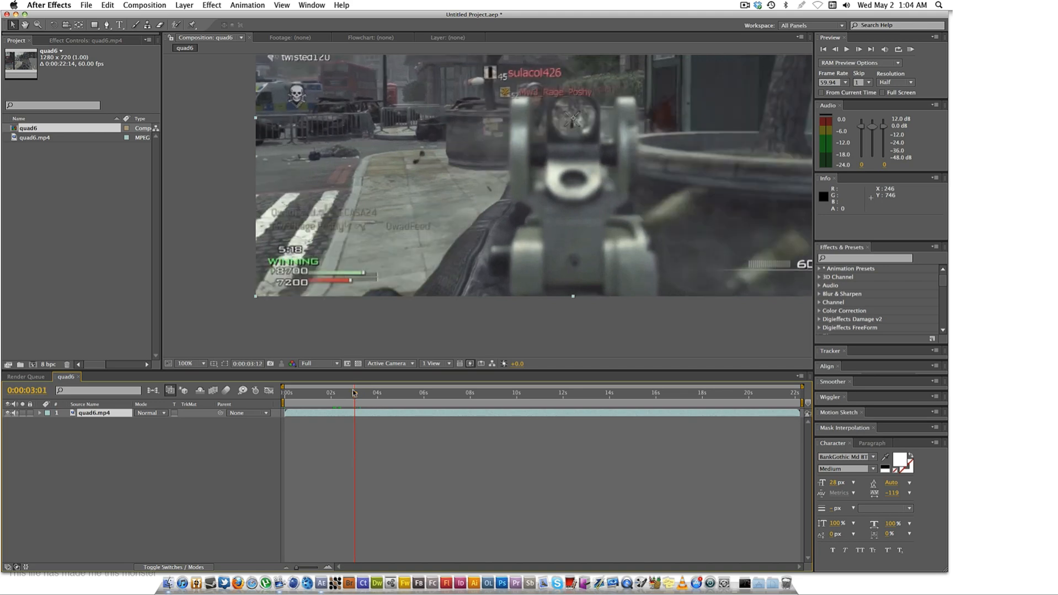
left_click(348, 393)
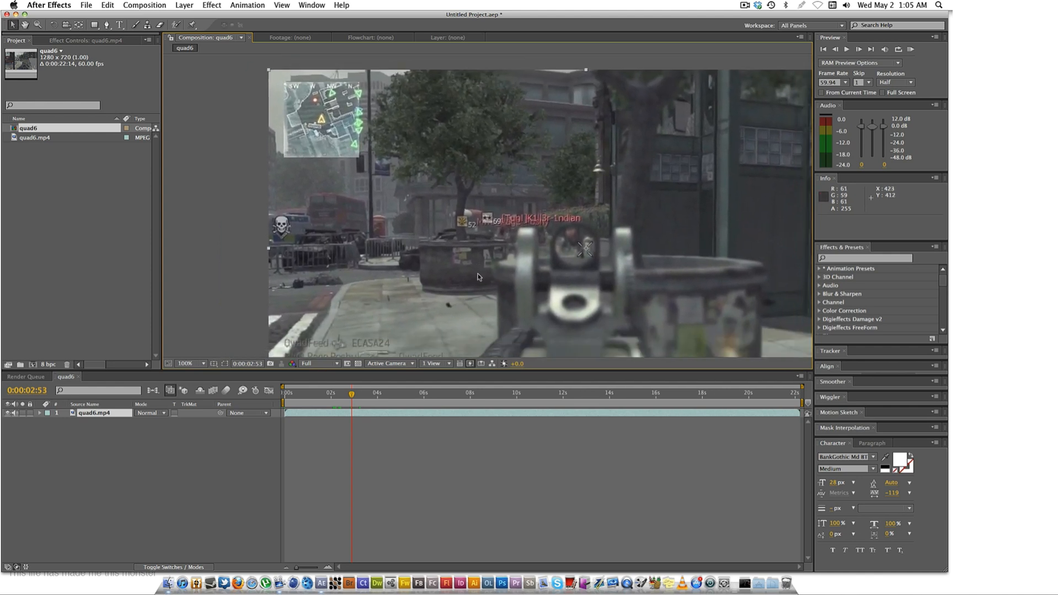
left_click(191, 363)
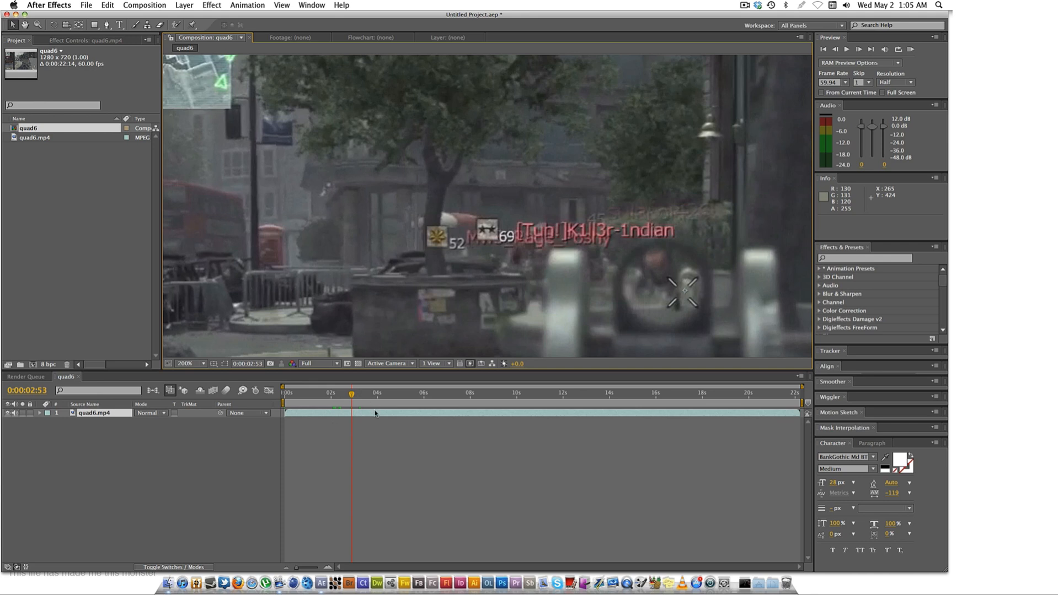
mouse_move(346, 414)
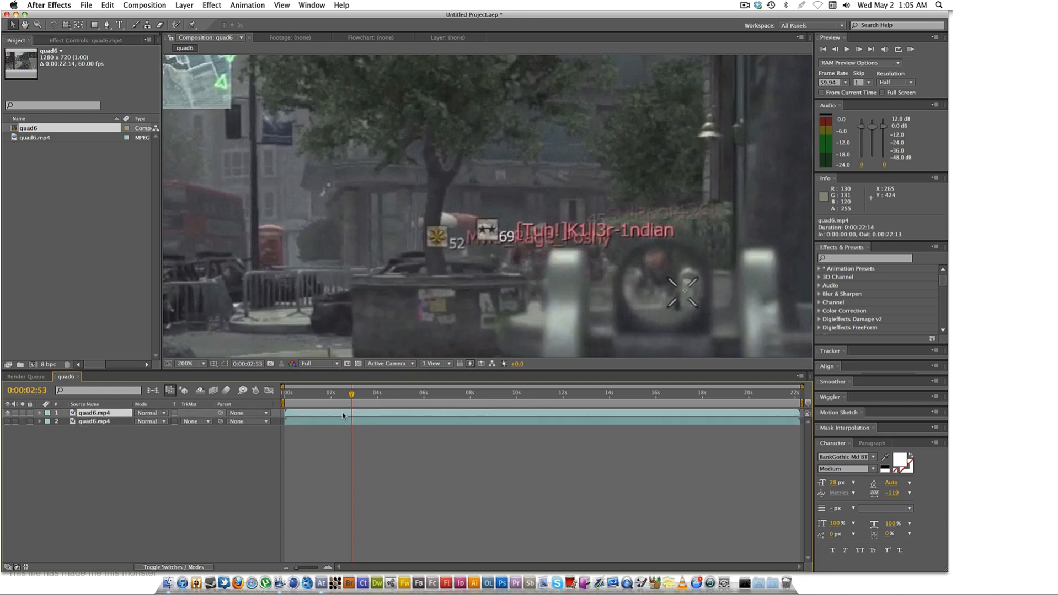
right_click(342, 416)
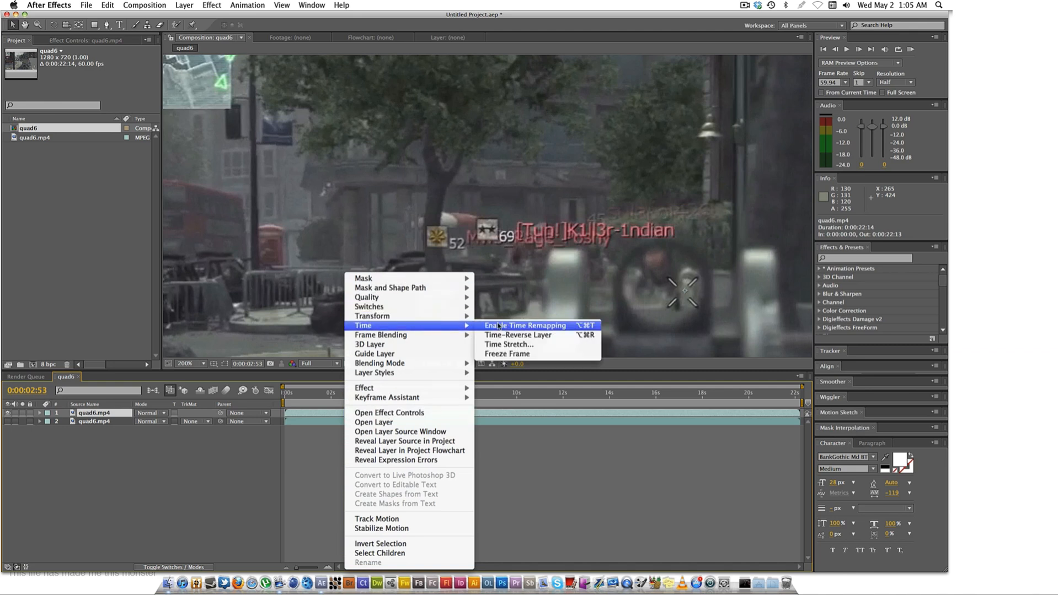
left_click(525, 325)
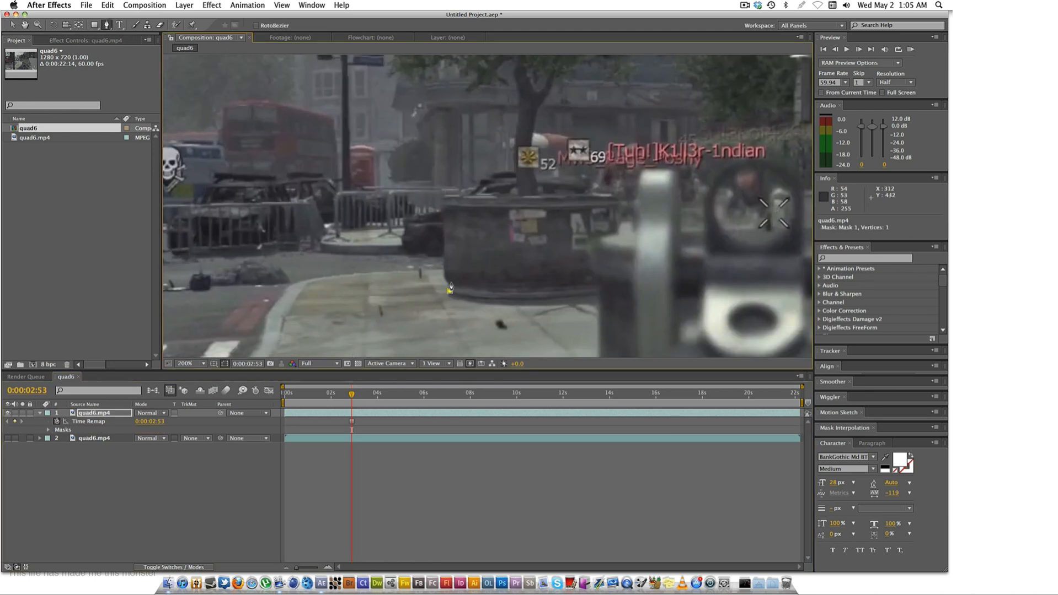
Trace a Pen mask around the tree planter and trunk on layer 1.
left_click(449, 290)
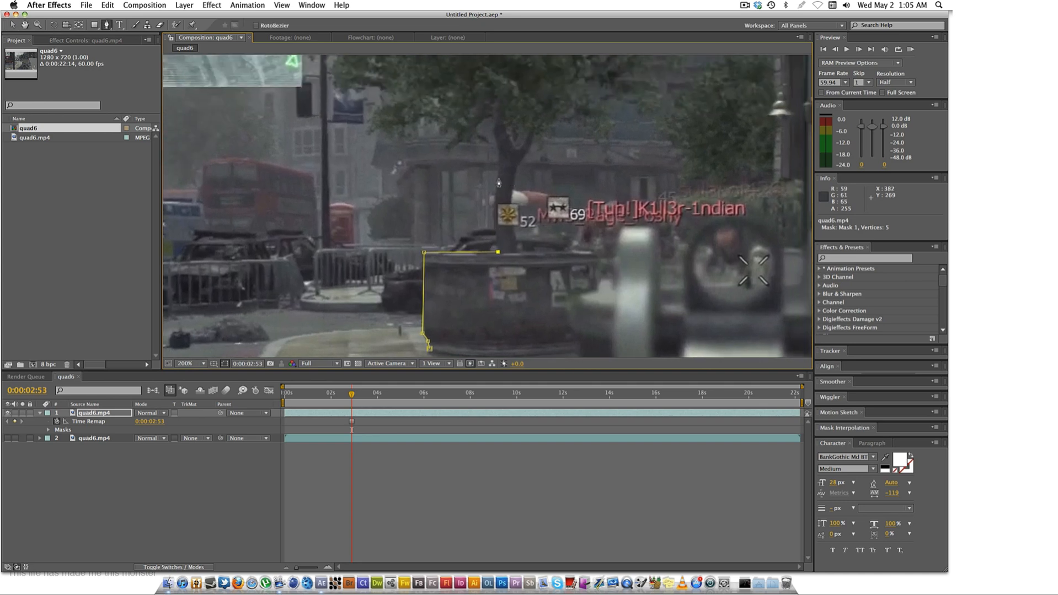
left_click(496, 137)
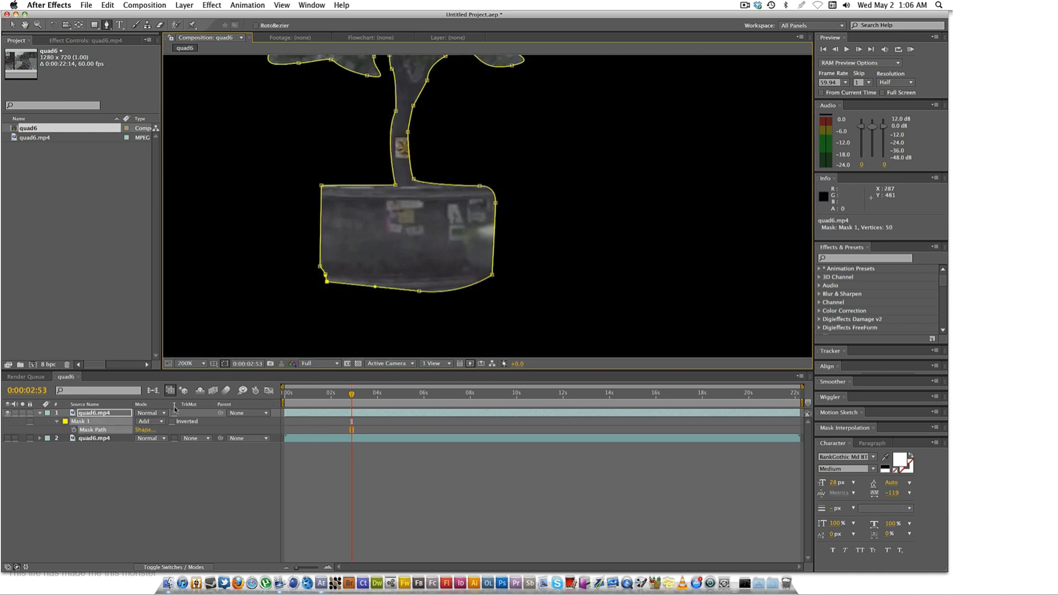
Add a third quad6.mp4 copy, time-remapped and frozen at 0:00:02:31.
left_click(67, 430)
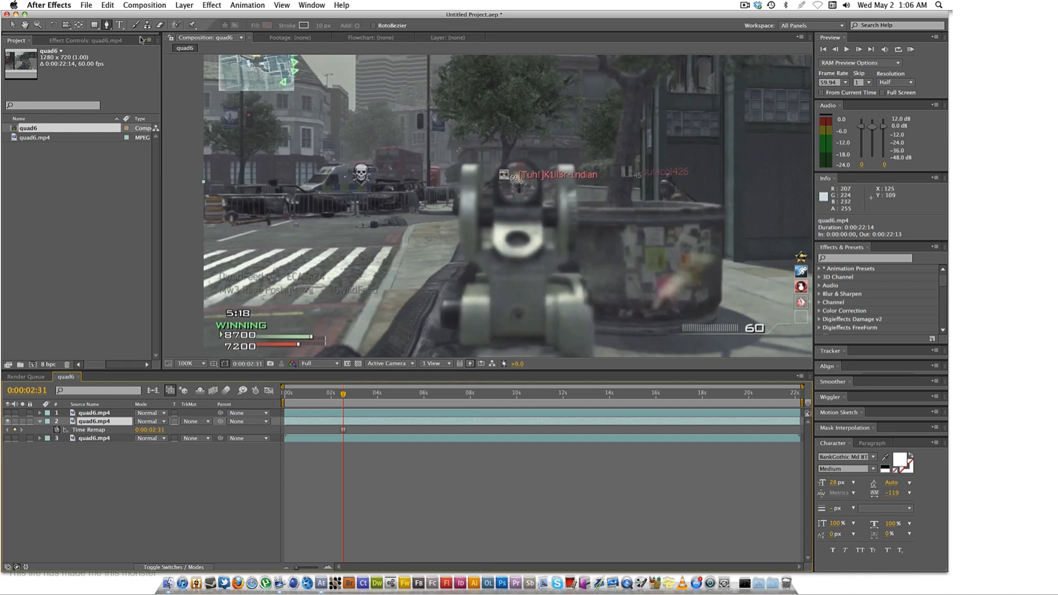
Draw Mask 1 around the gun's rear sight on the frozen copy.
left_click(189, 364)
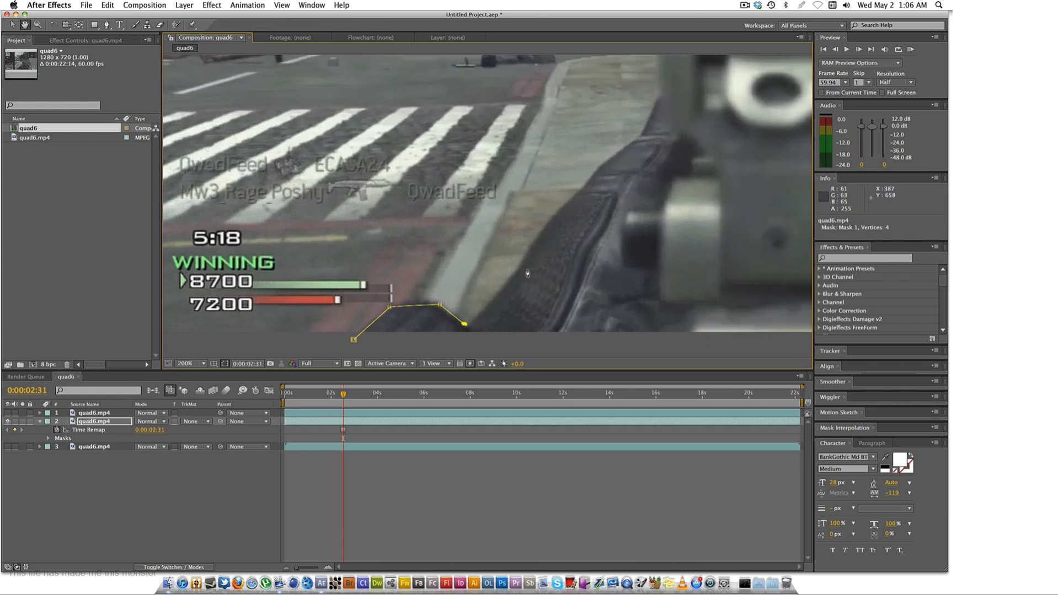
left_click(527, 259)
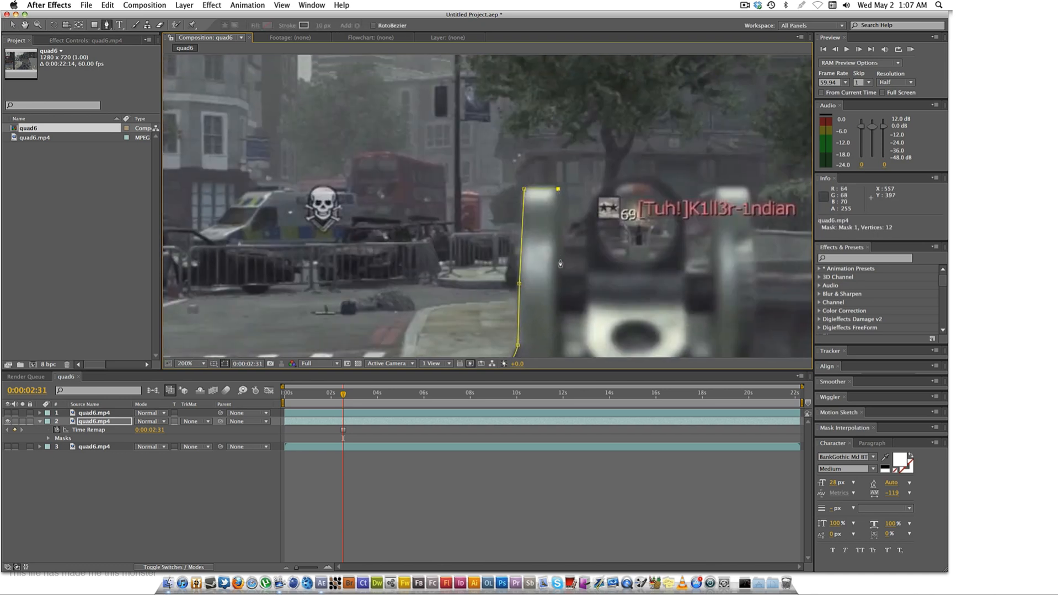
left_click(587, 274)
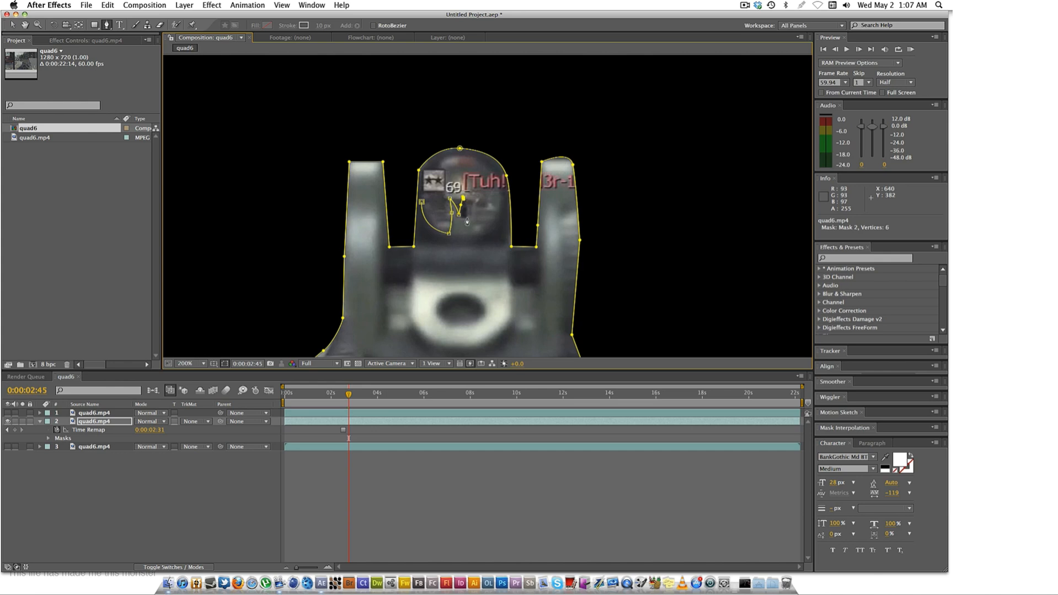
Draw Mask 2 around the opening inside the sight.
left_click(481, 199)
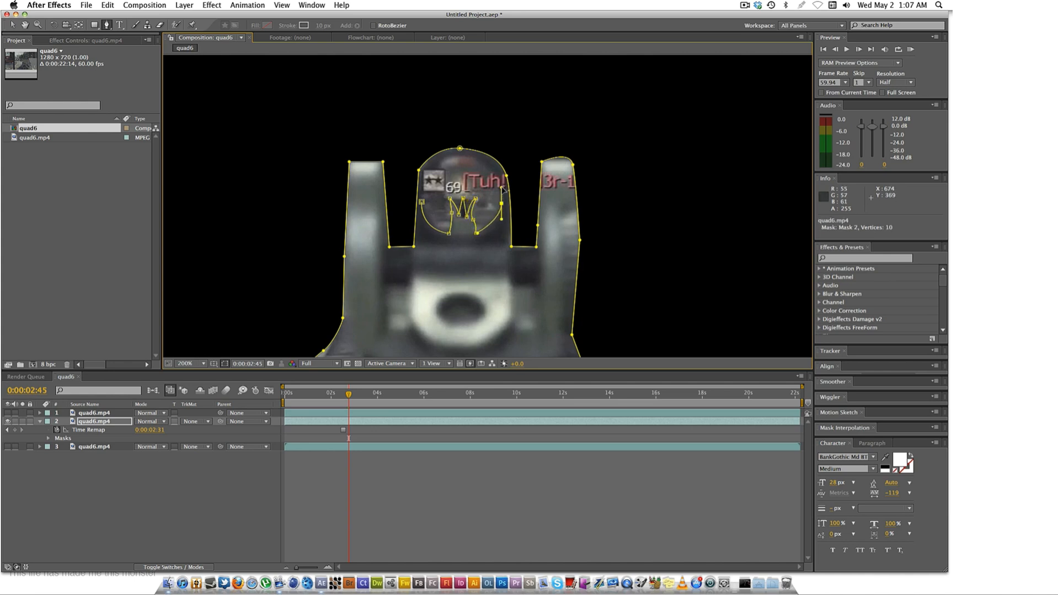
left_click(499, 195)
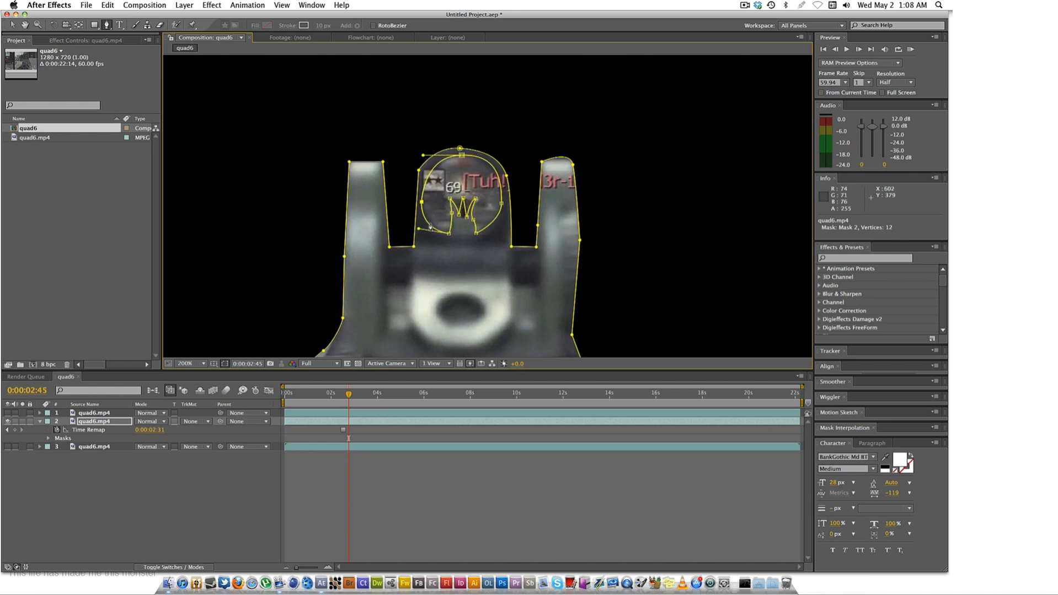
left_click(48, 439)
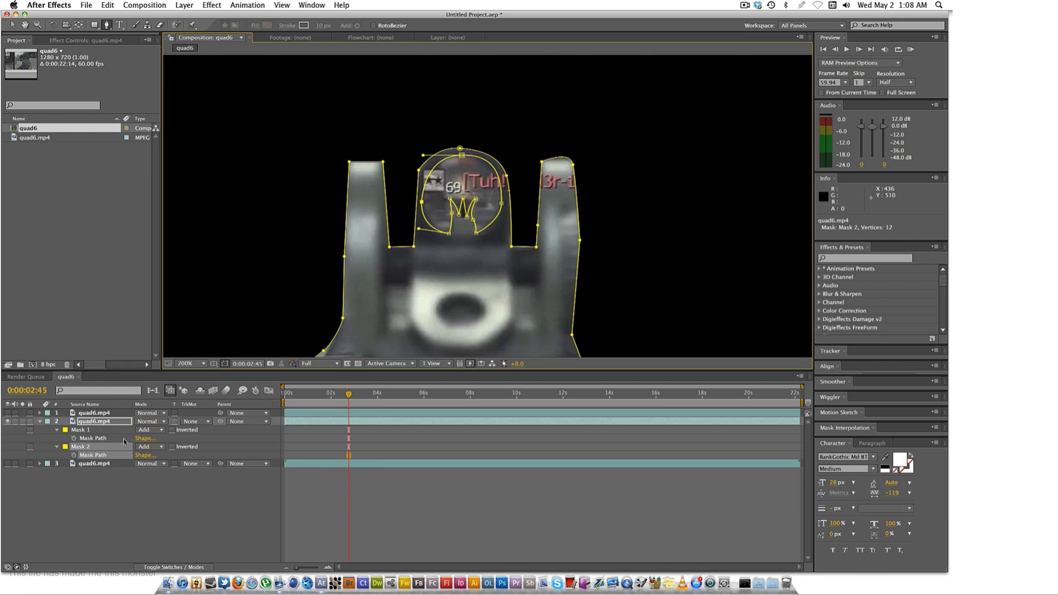
Set Mask 2's mode to Subtract so it cuts a hole through the sight.
left_click(151, 446)
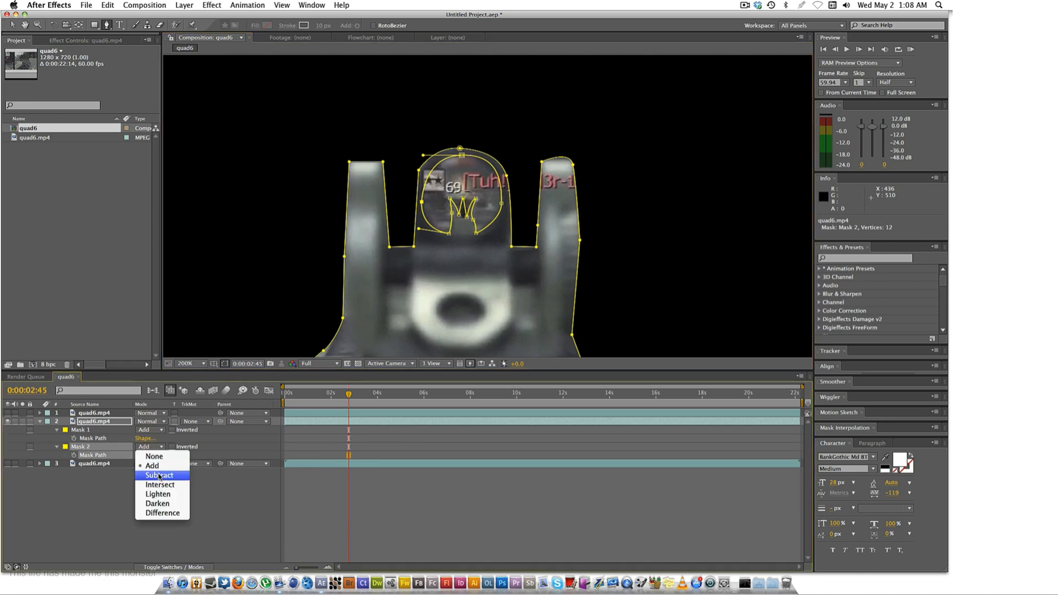
left_click(158, 476)
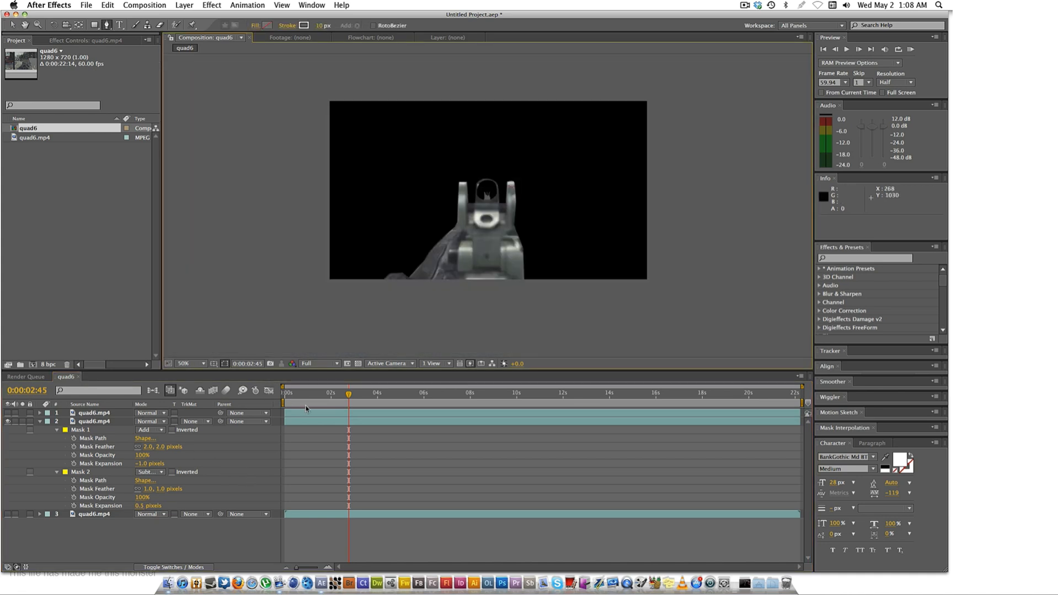
Collapse the gun layer's properties and scrub back to about 0:00:01:50.
left_click(39, 413)
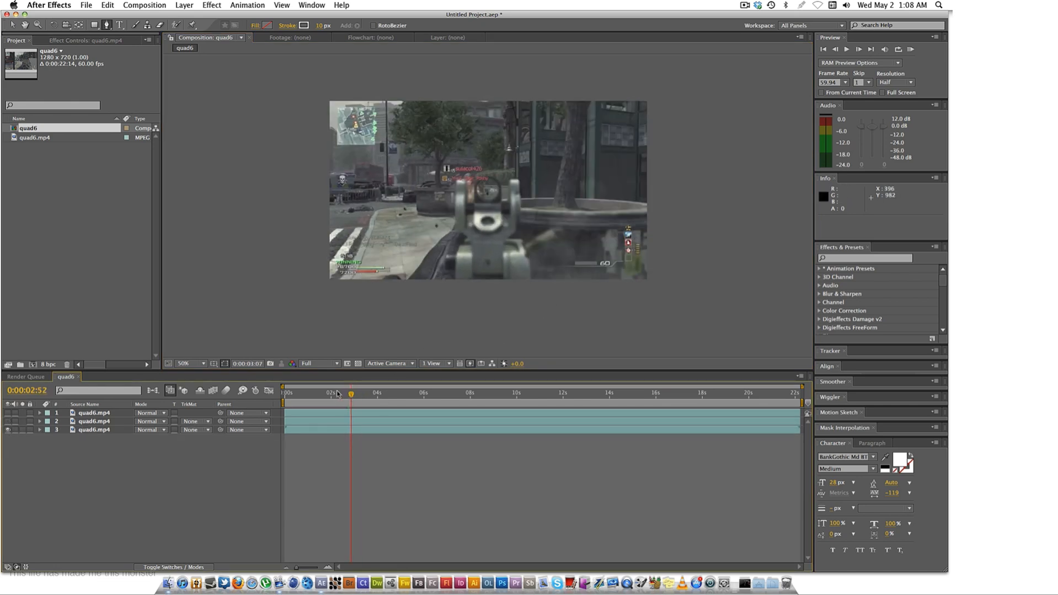
left_click(327, 393)
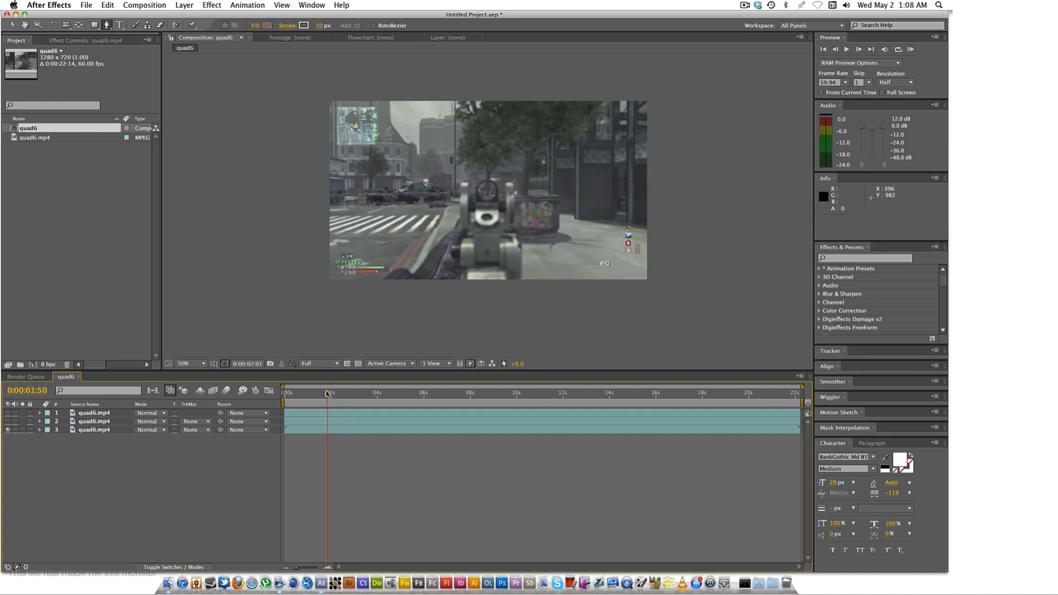
left_click_drag(325, 393, 324, 393)
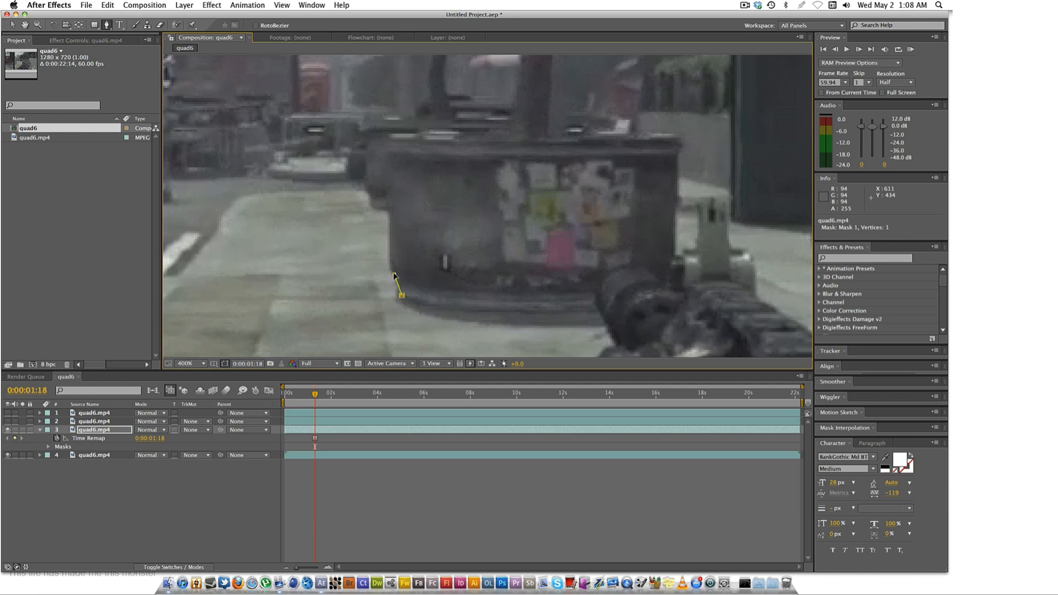
Trace a closed Pen mask around the second tree and planter on the 1:18 frozen copy.
left_click(391, 133)
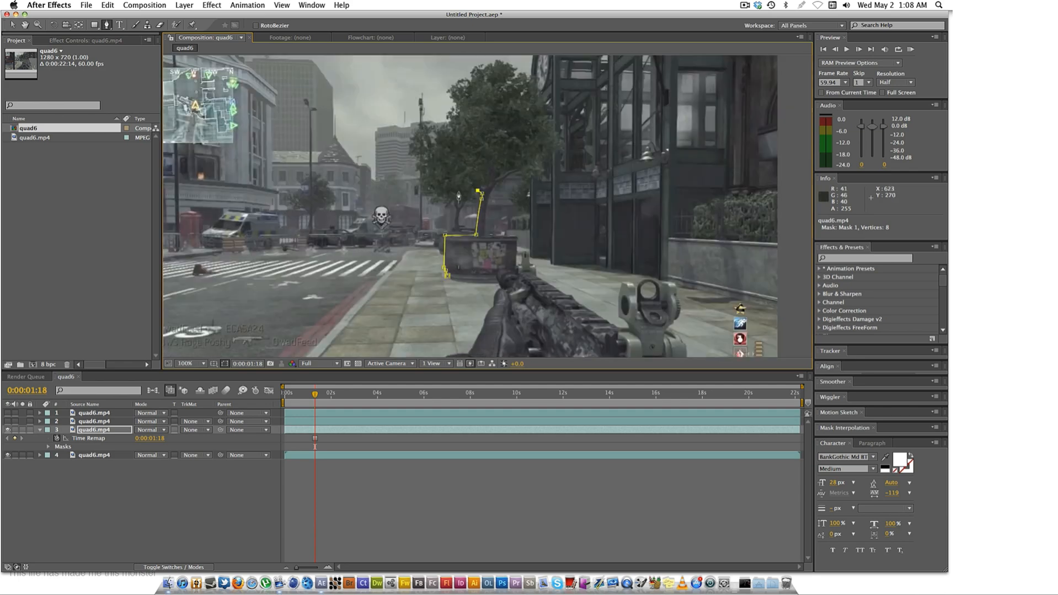
left_click(448, 118)
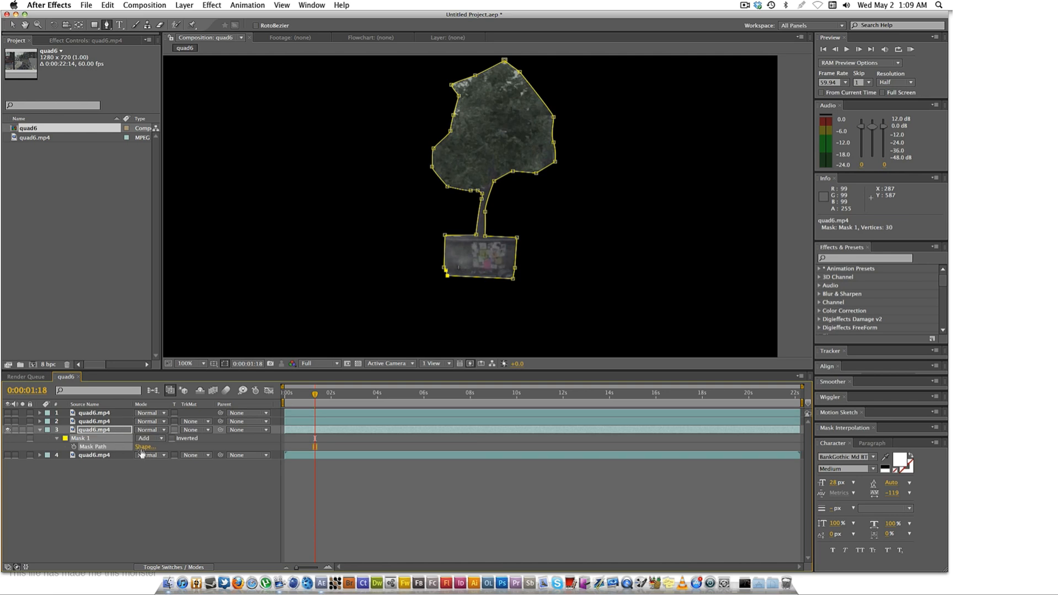
left_click(39, 446)
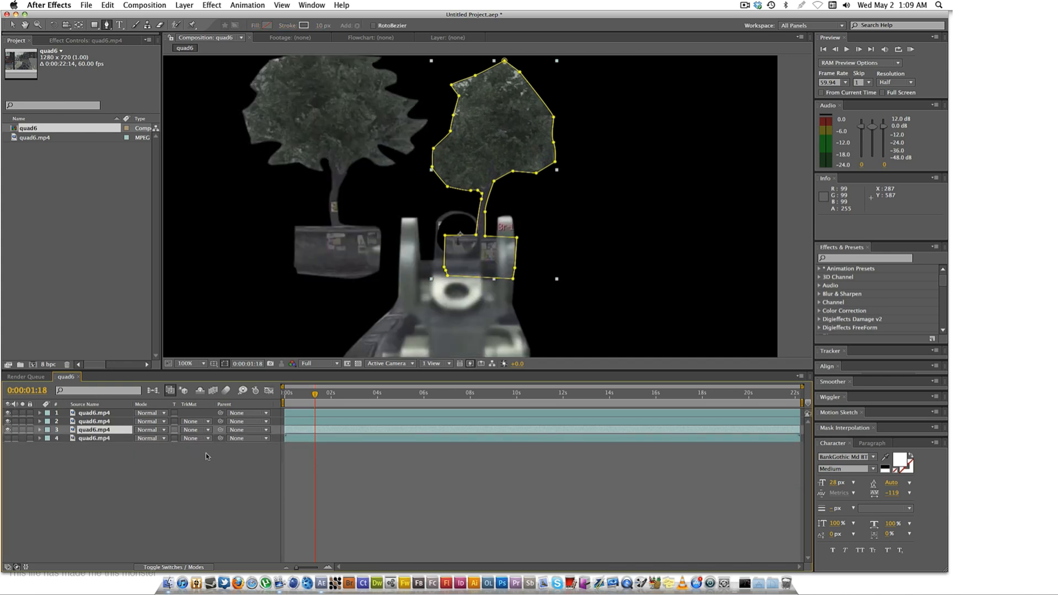
Select the gun cutout layer and keyframe its Position (640, 360) at 0:00:02:31.
left_click(40, 429)
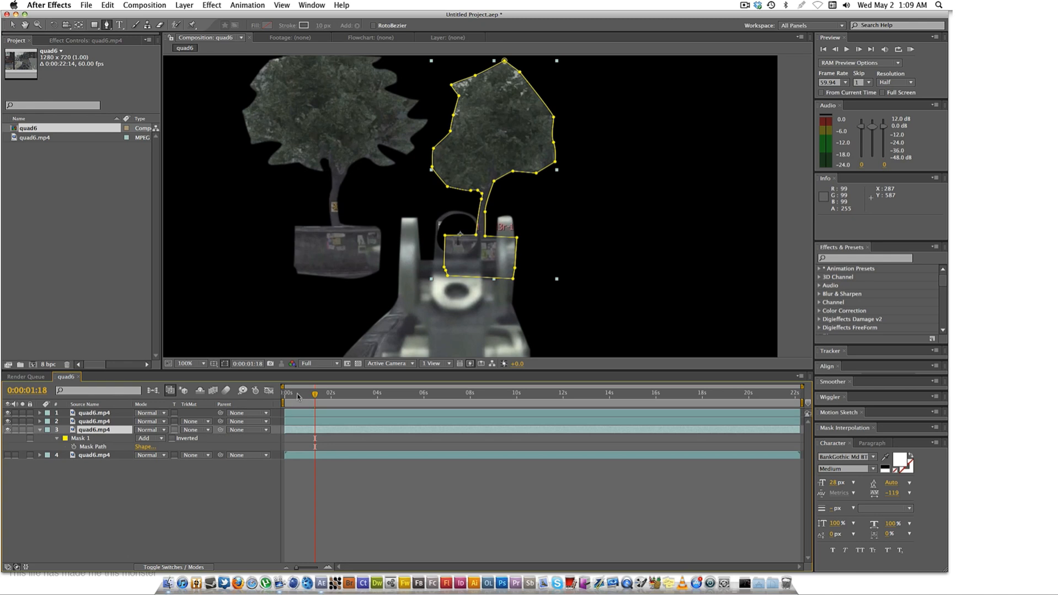
mouse_move(296, 420)
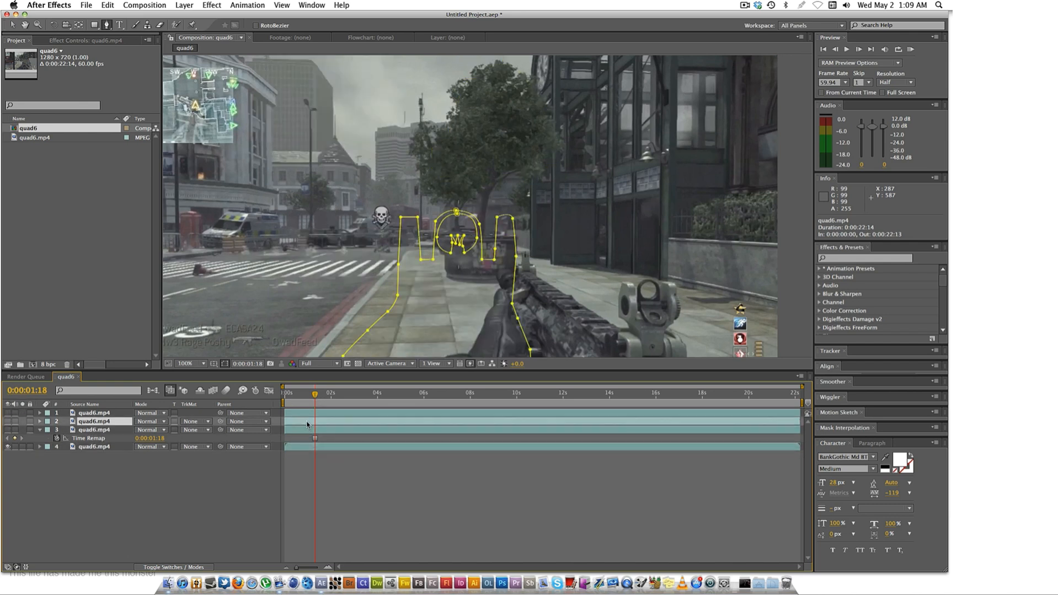
left_click(40, 421)
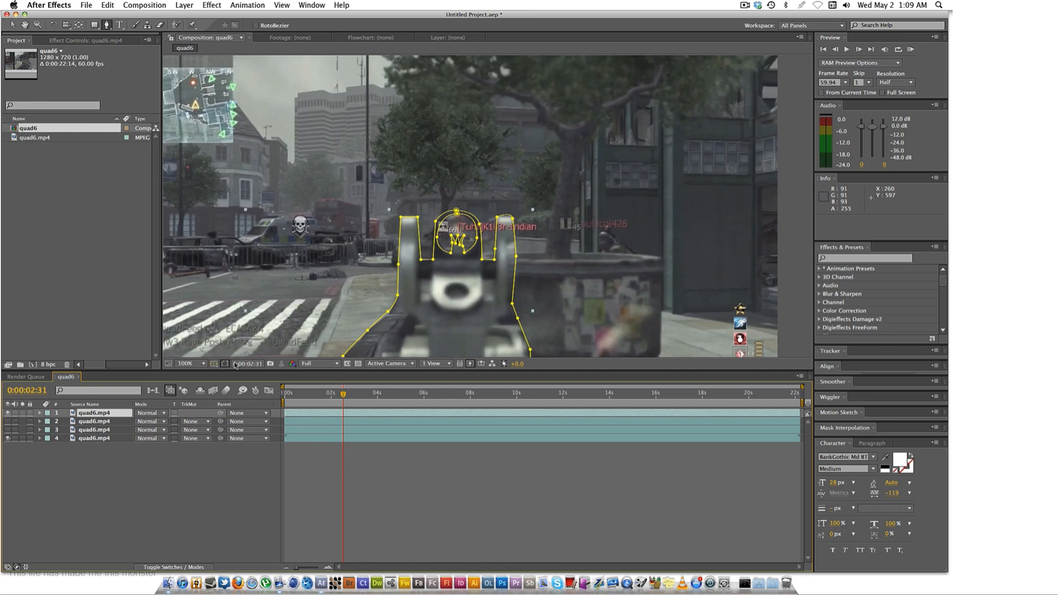
left_click(39, 413)
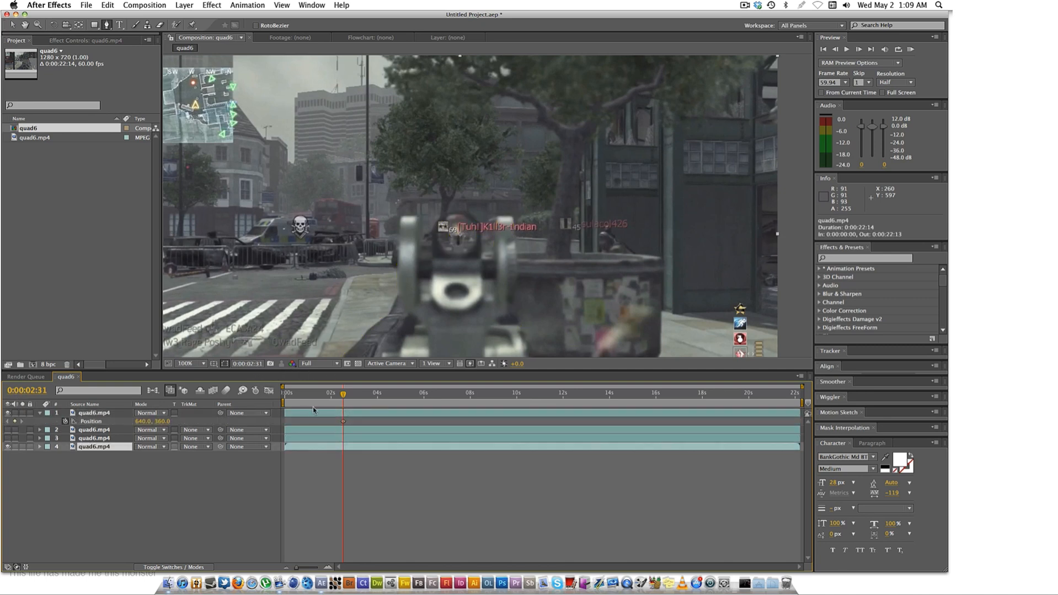
Apply Time > Enable Time Remapping to the gun cutout layer.
right_click(312, 413)
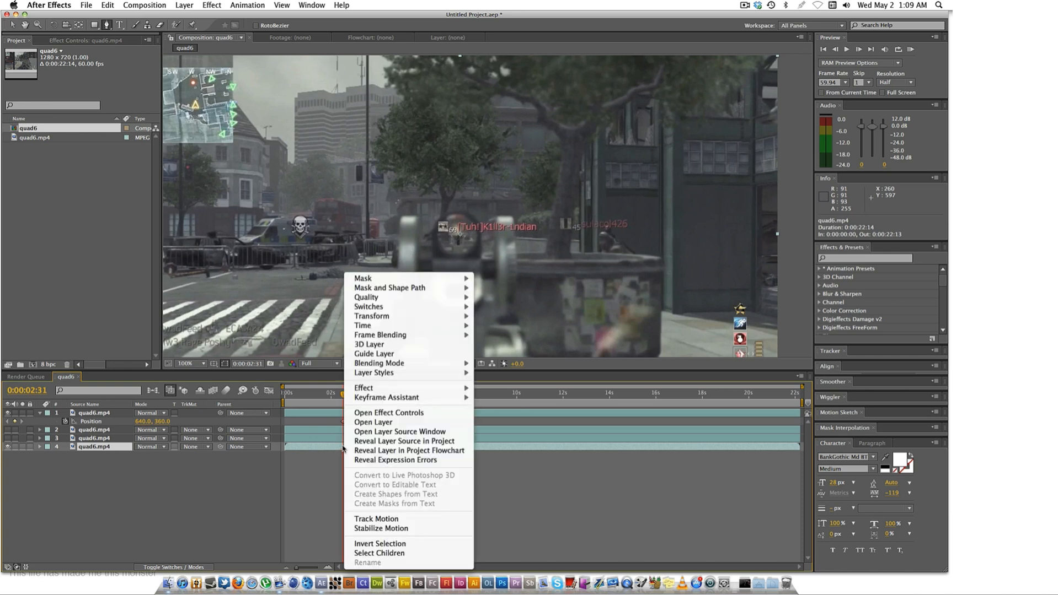
mouse_move(363, 325)
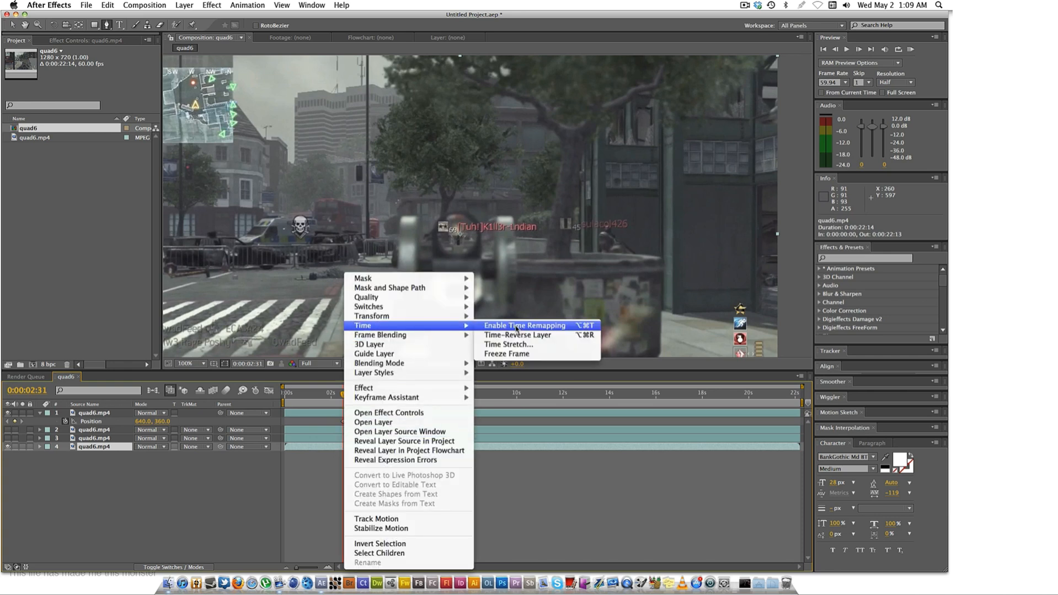
left_click(523, 326)
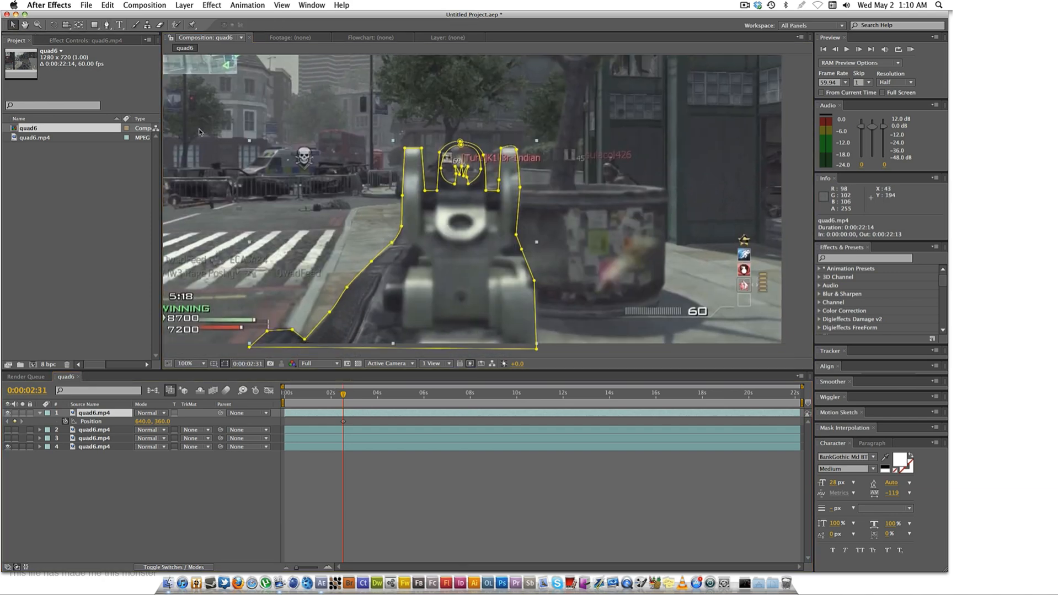
Animate the gun flying in from off-frame right with eased scale and rotation keyframes.
left_click(191, 363)
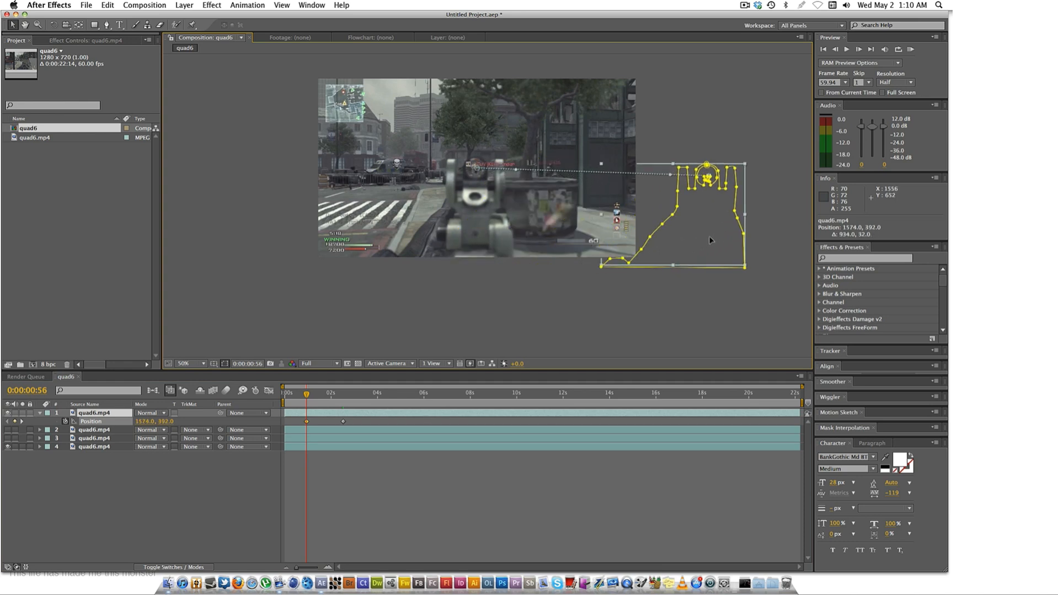
left_click_drag(705, 182, 754, 158)
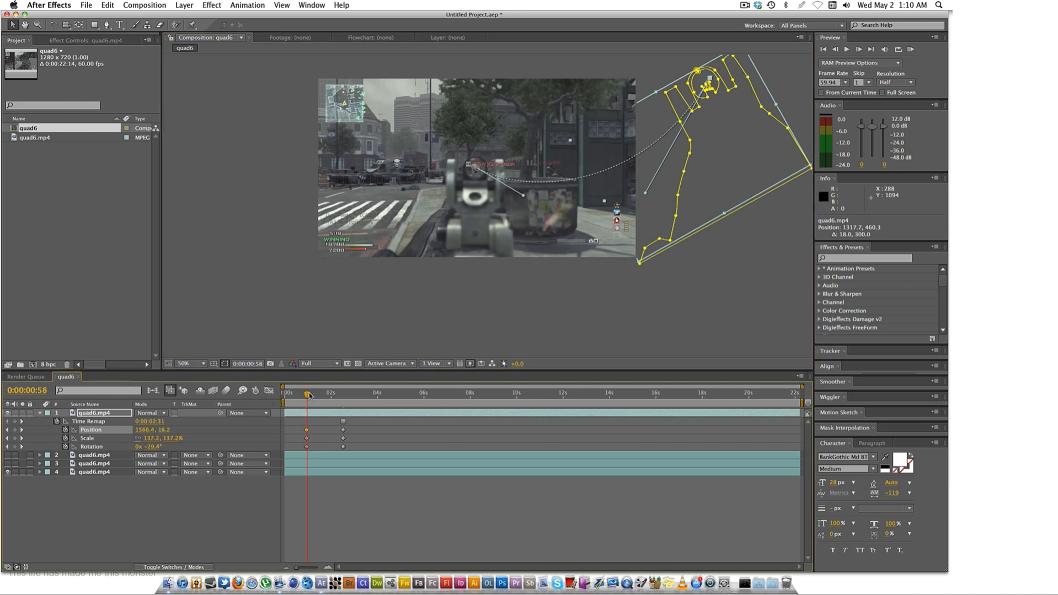
left_click(346, 392)
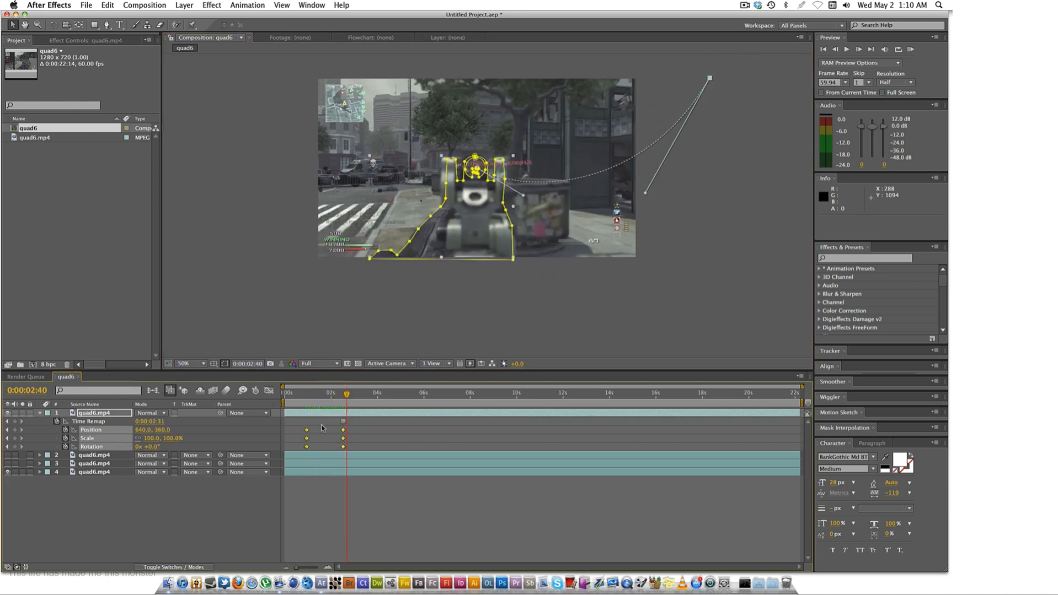
right_click(307, 430)
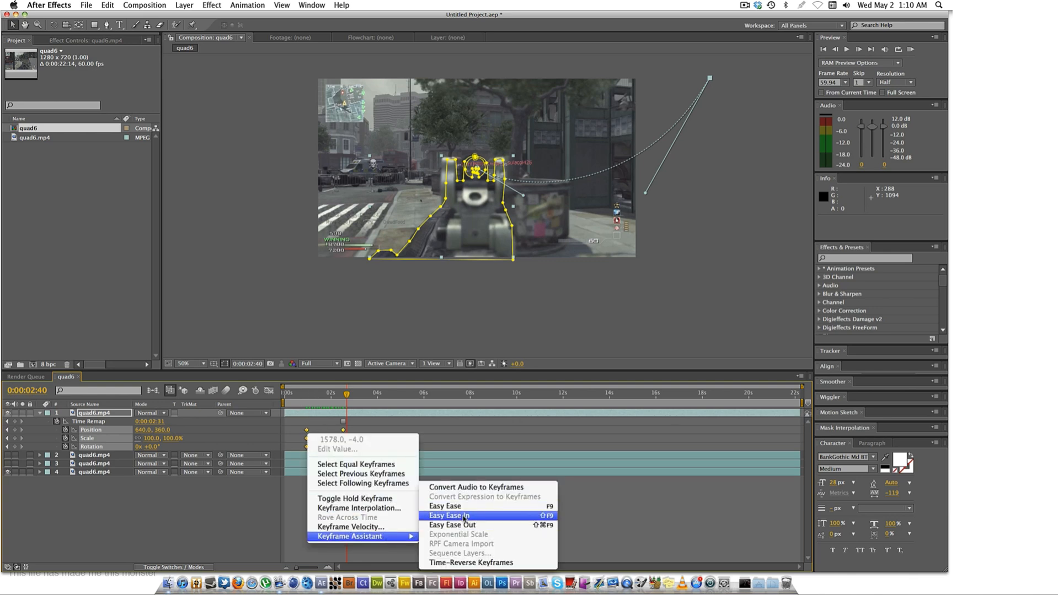
left_click(448, 515)
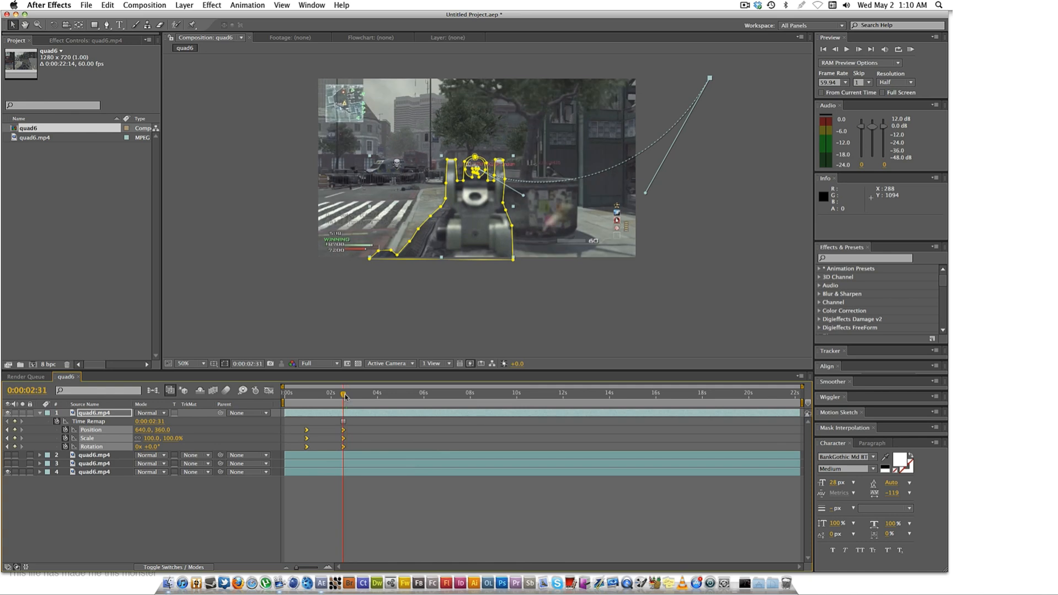
mouse_move(343, 392)
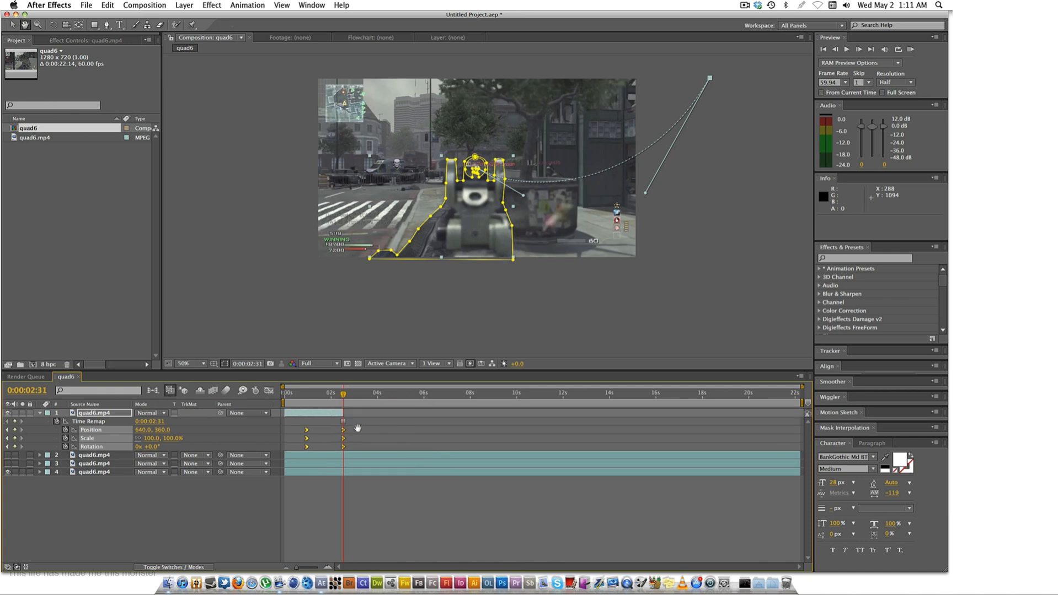
left_click(39, 413)
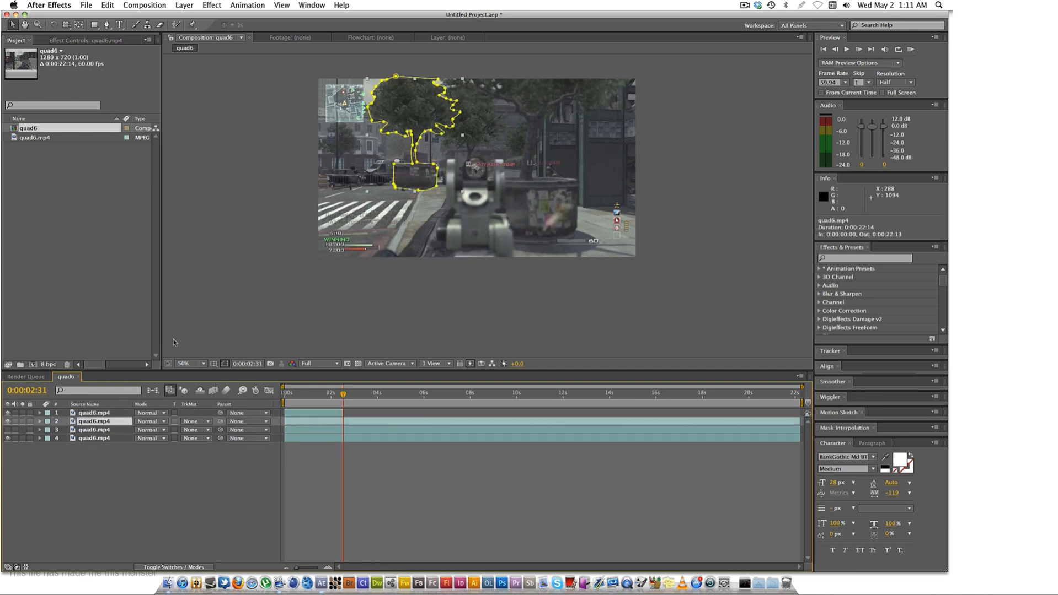
Zoom in and refine the tree planter's mask outline.
left_click_drag(399, 135, 453, 145)
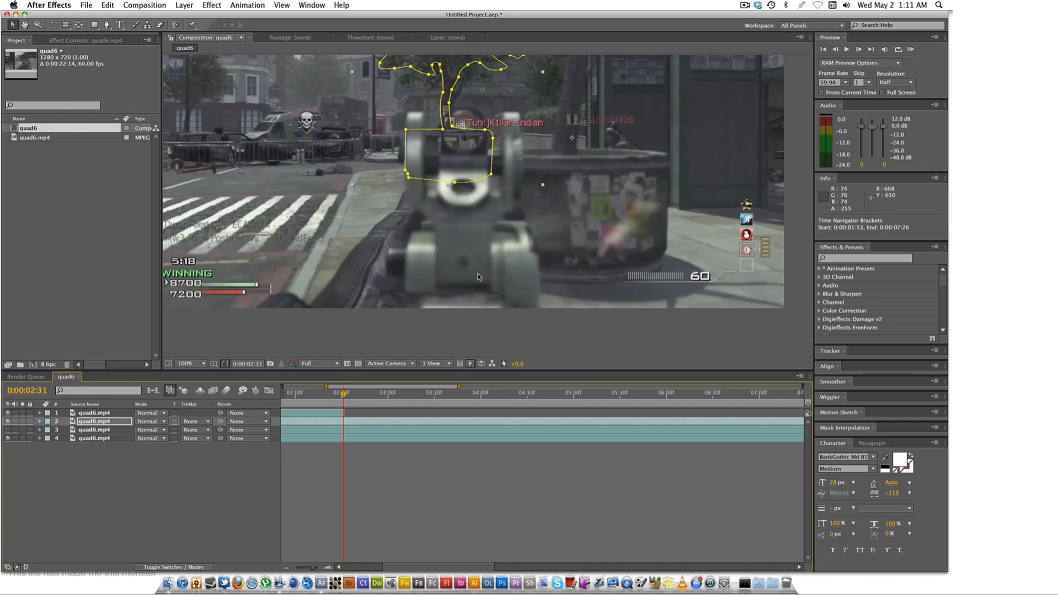
left_click(190, 363)
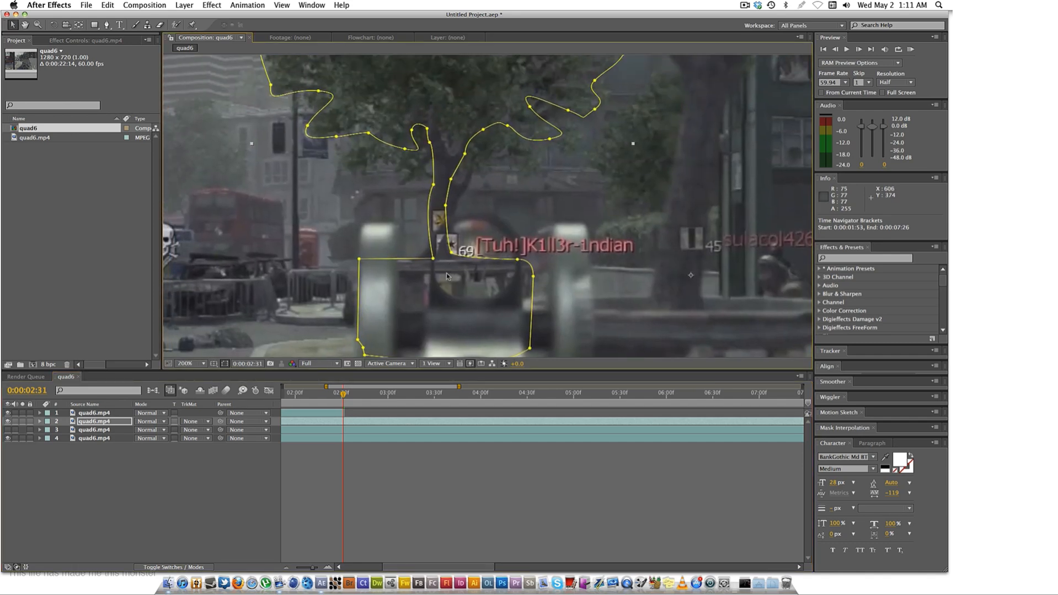
left_click_drag(445, 276, 401, 300)
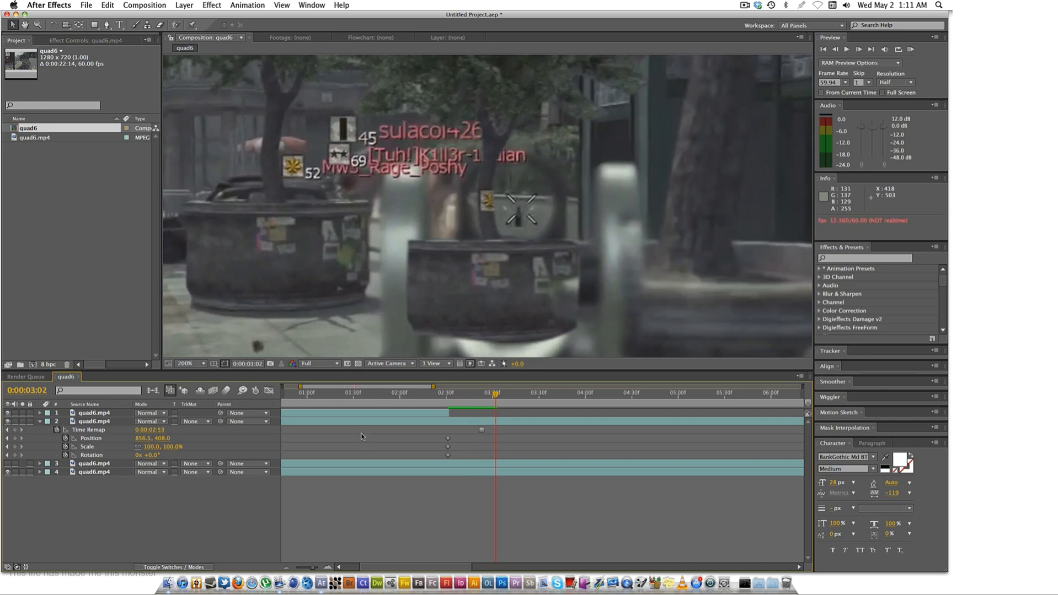
mouse_move(369, 440)
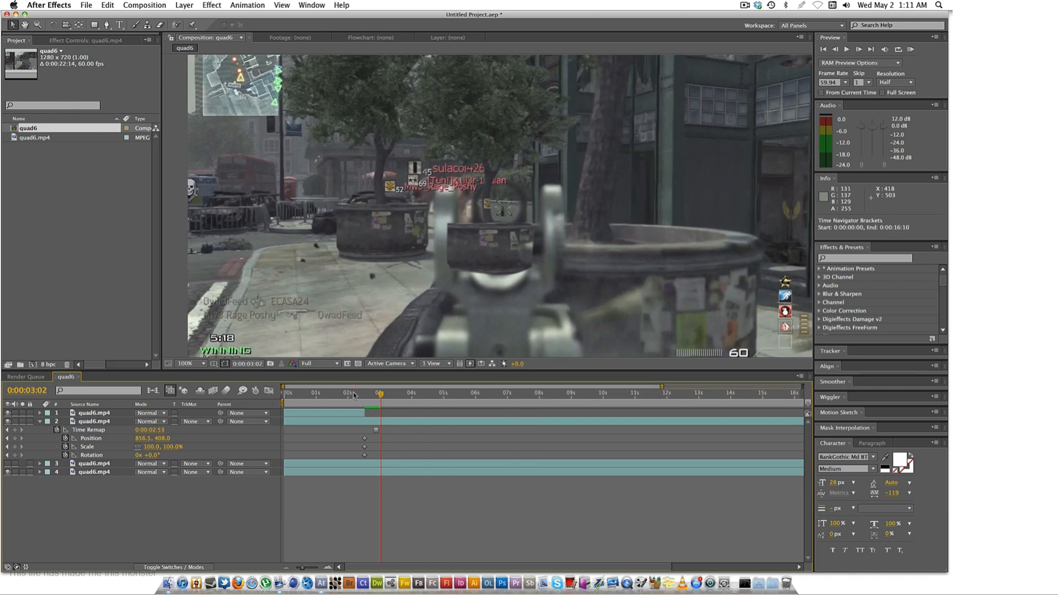
Keyframe the planter starting off-frame left and preview its swoop into place.
left_click(317, 392)
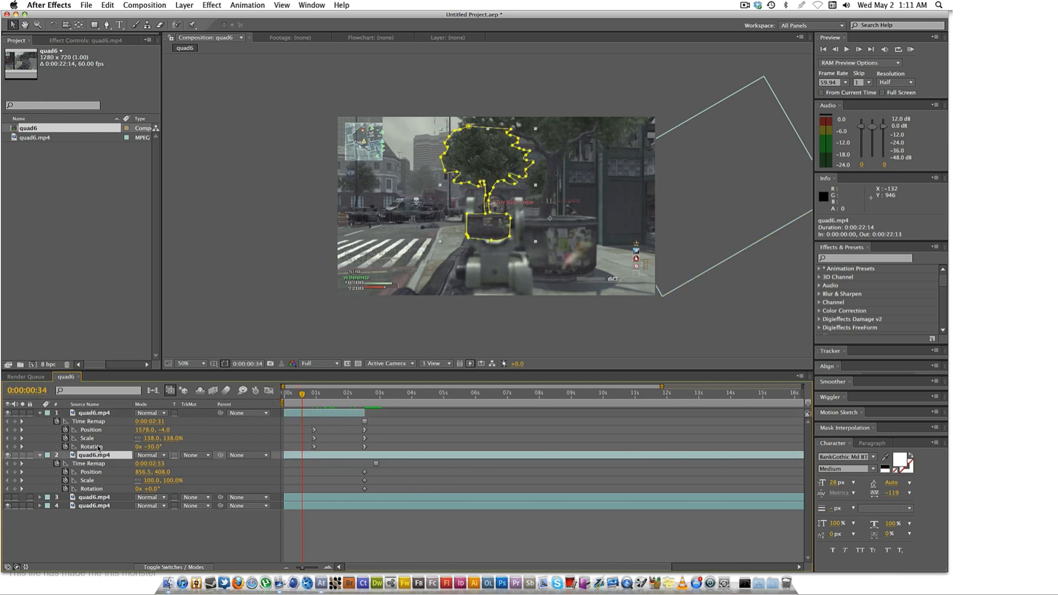
left_click_drag(492, 223, 439, 216)
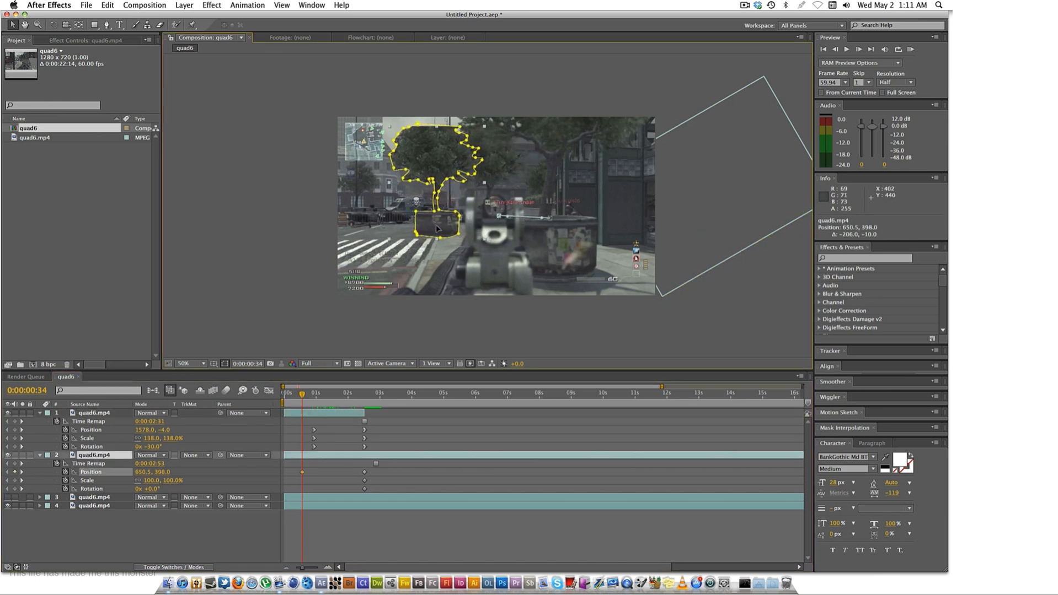
left_click_drag(435, 209, 260, 278)
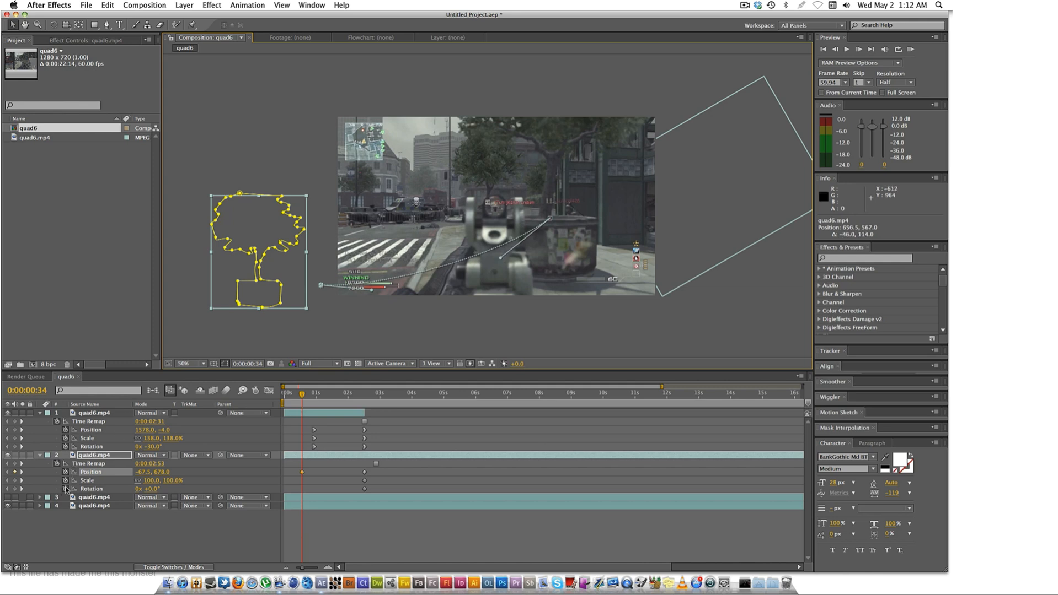
left_click(91, 489)
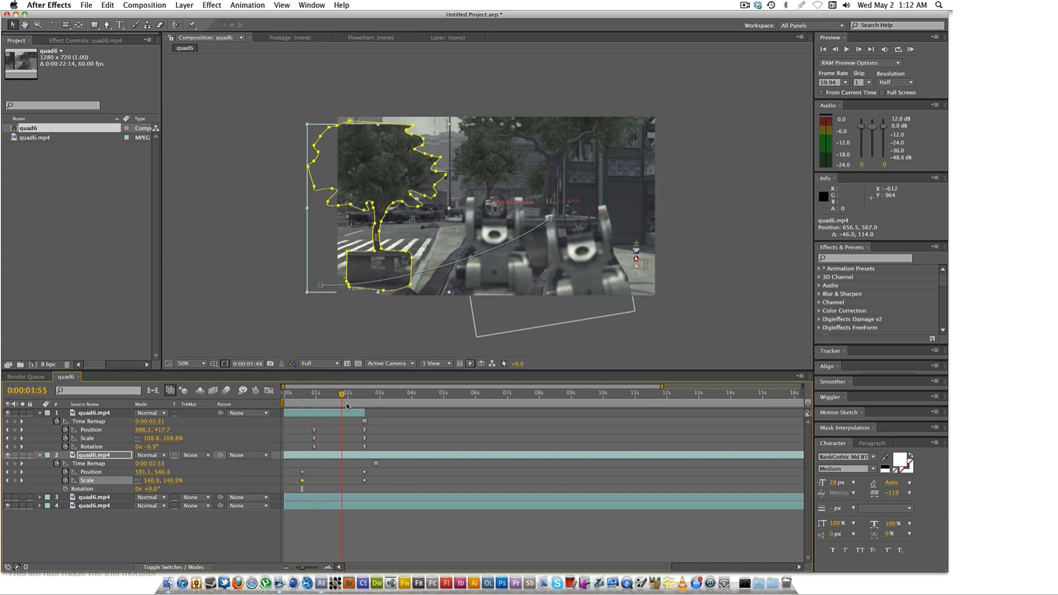
left_click_drag(342, 394, 364, 394)
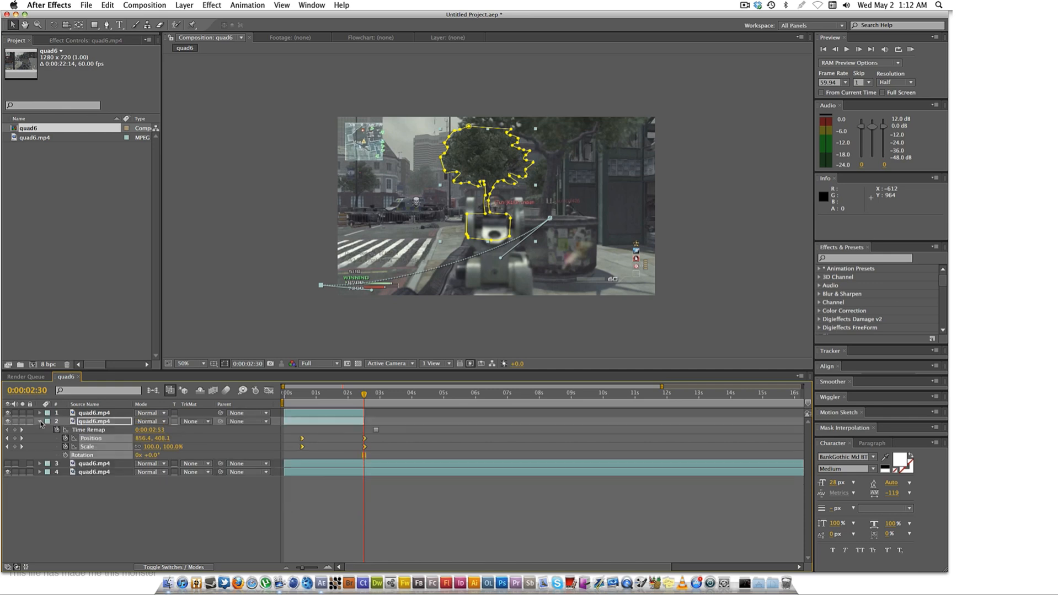
Animate the wall layer from 270% scale at Position 742,1696 shrinking into its final spot.
left_click(39, 421)
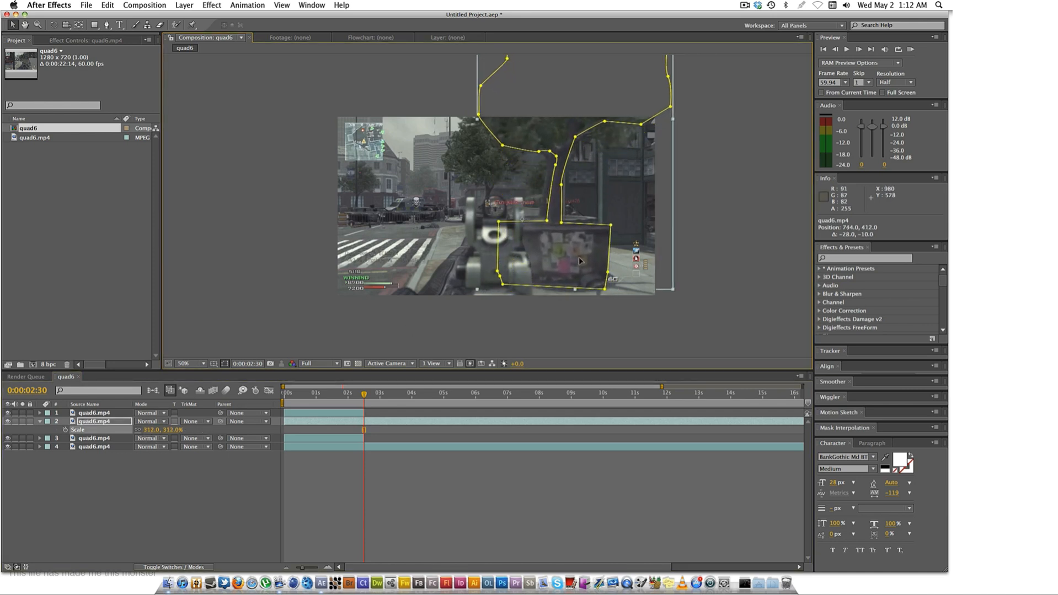
left_click_drag(580, 261, 566, 256)
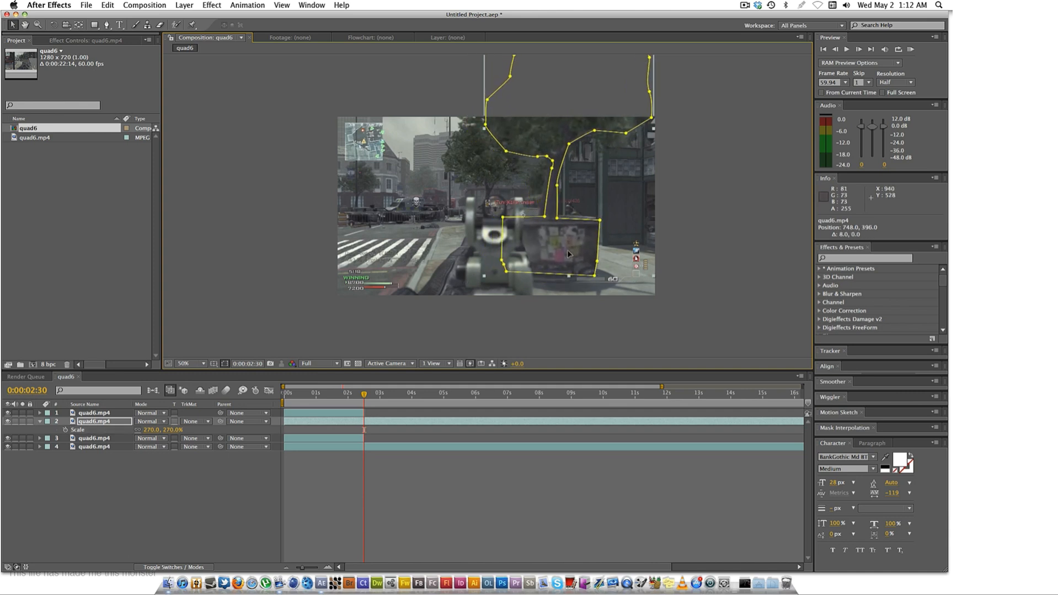
left_click_drag(567, 253, 522, 260)
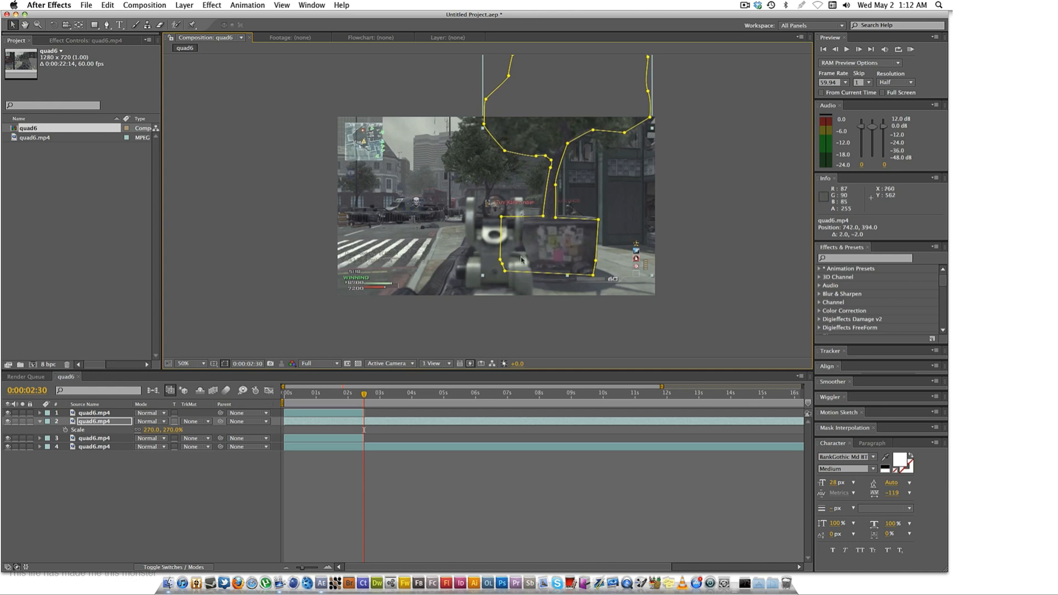
mouse_move(329, 409)
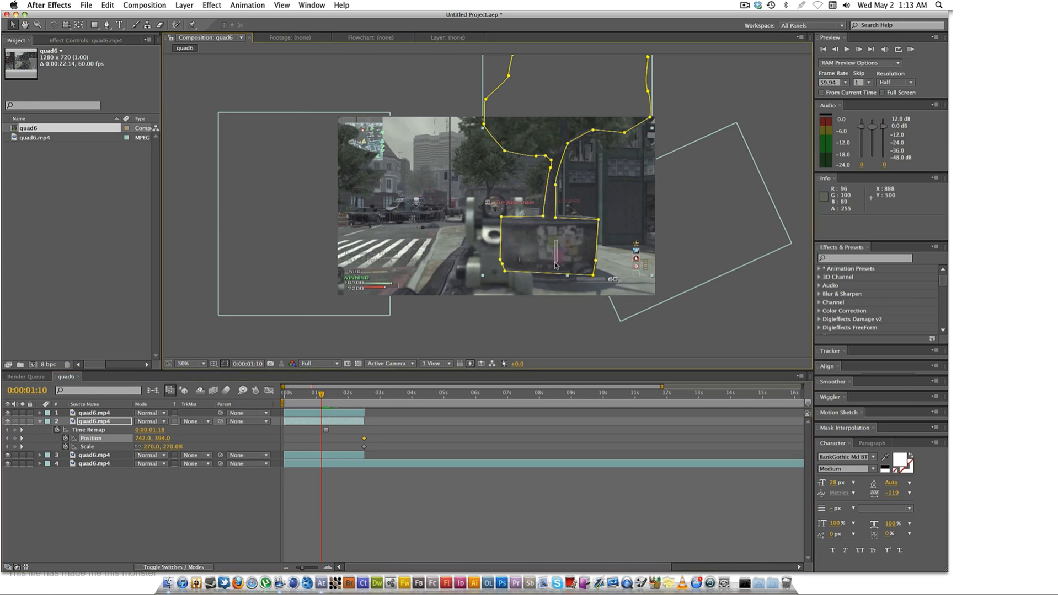
mouse_move(463, 234)
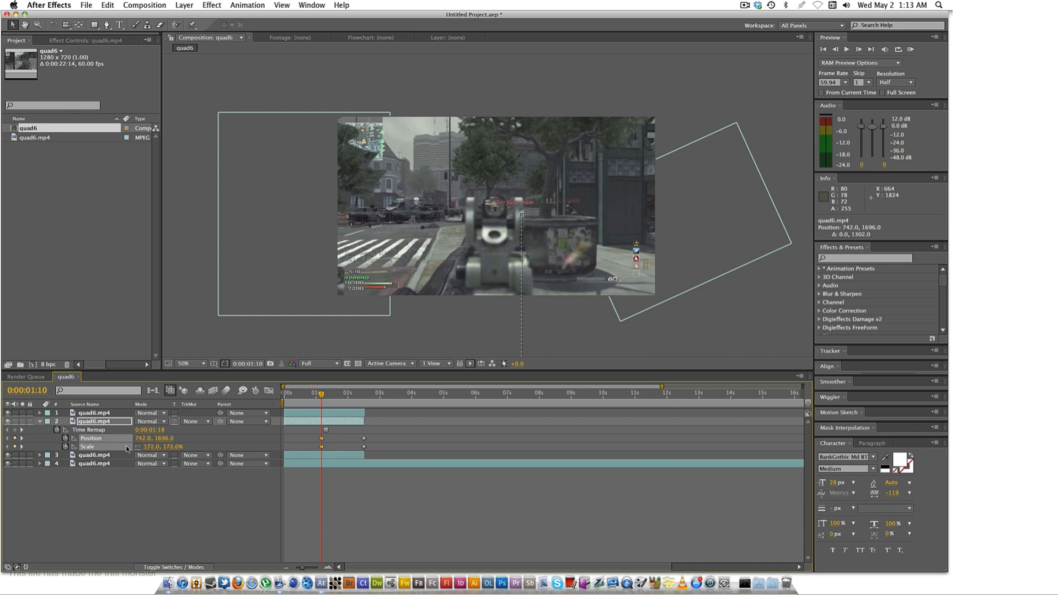
left_click(151, 446)
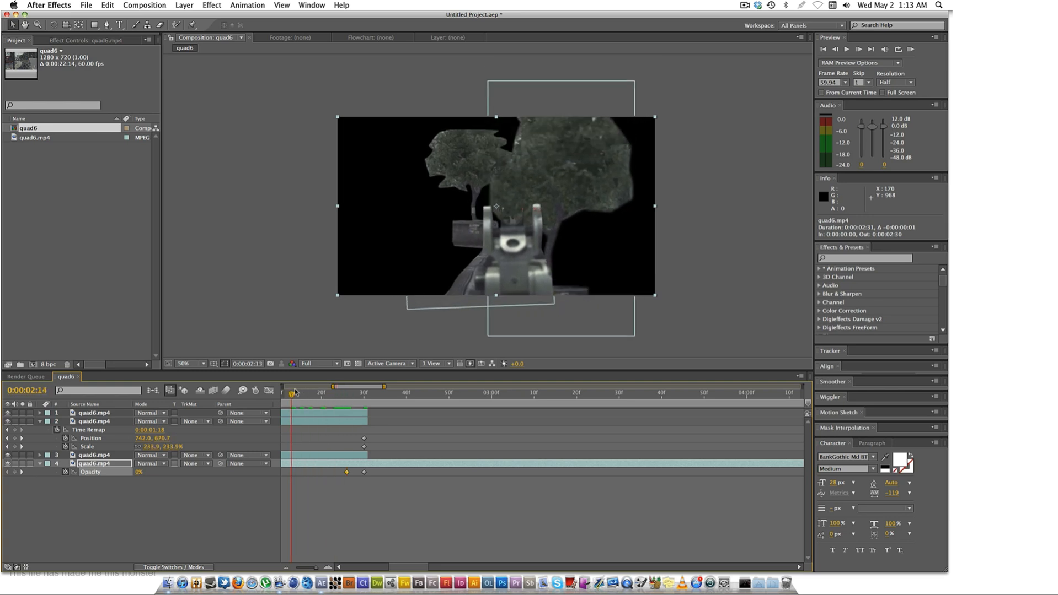
Keyframe the gameplay layer's Opacity up to 100% at 0:00:02:30.
left_click(285, 393)
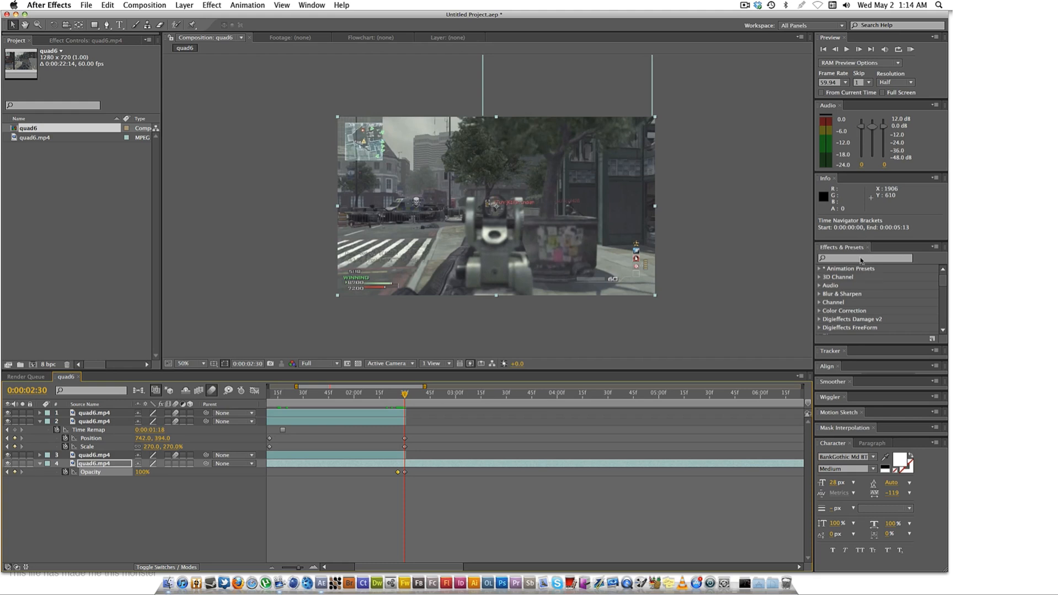
Apply Brightness & Contrast to the gameplay layer, keyframing a Brightness 100/Contrast 82 flash.
type("bright")
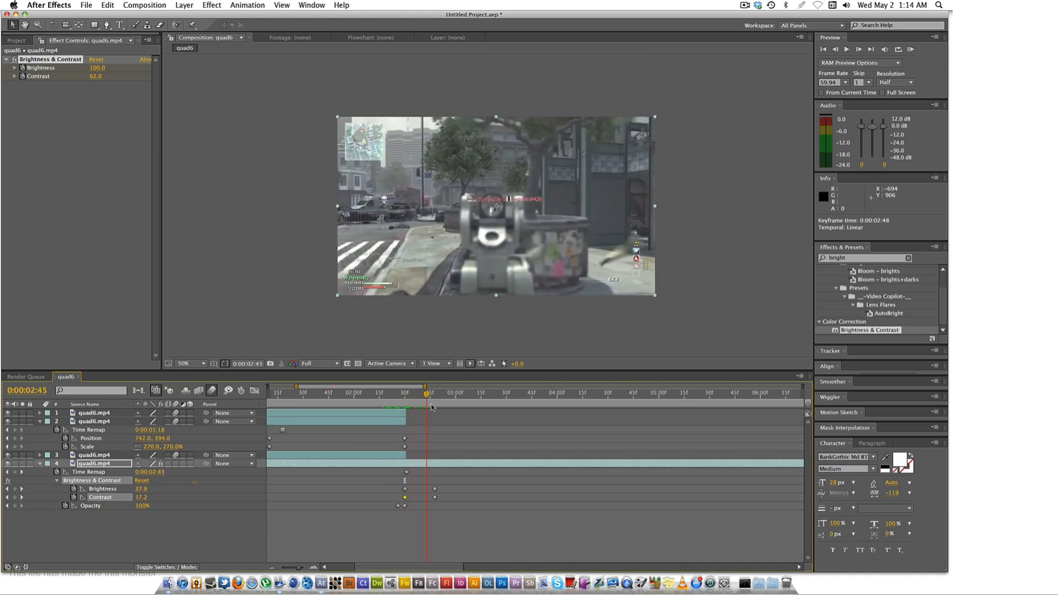
left_click(381, 392)
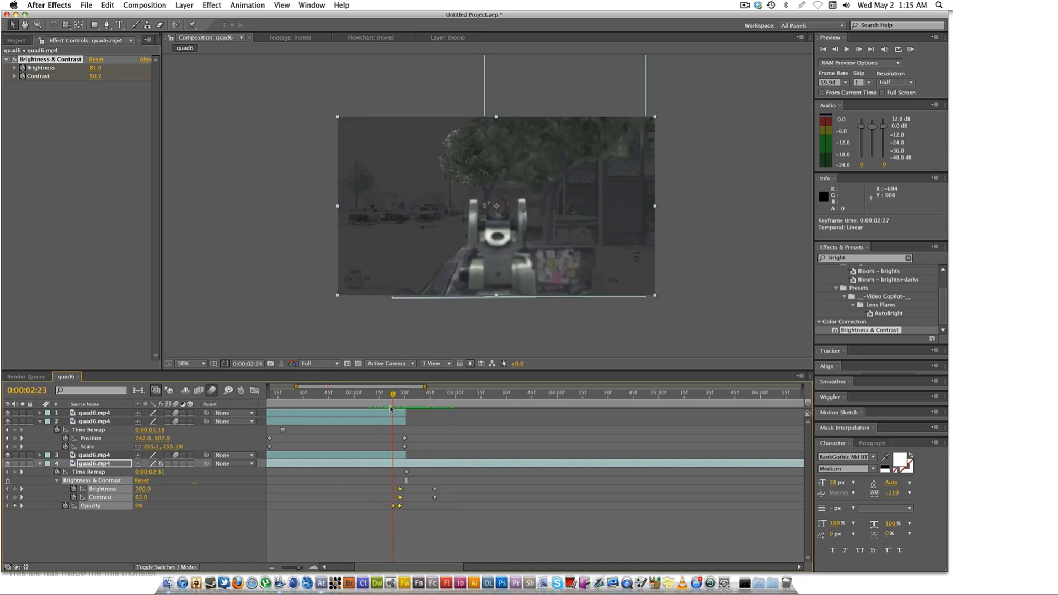
left_click_drag(393, 393, 404, 393)
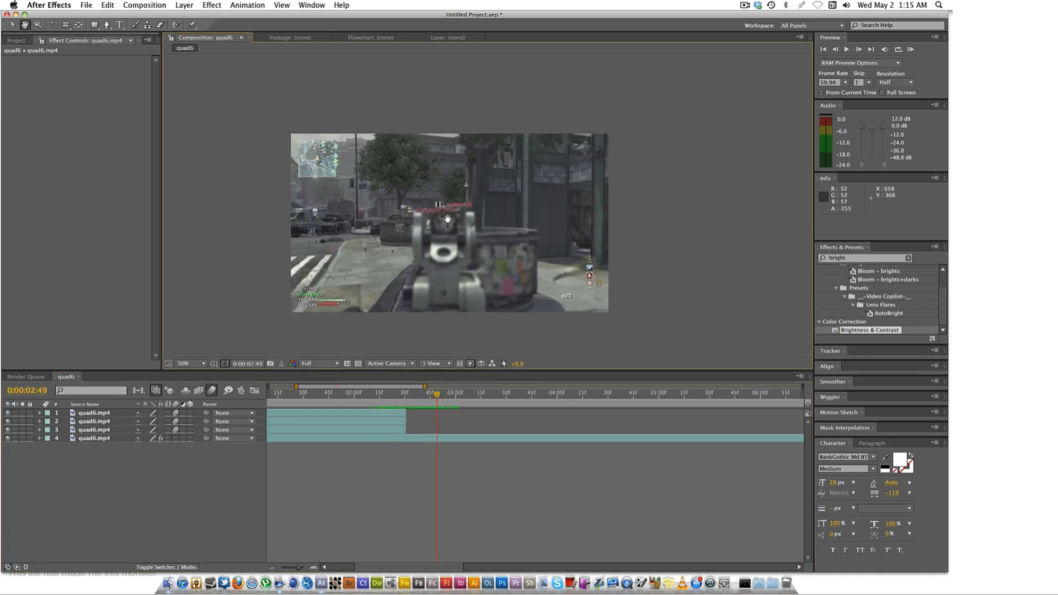
left_click(352, 393)
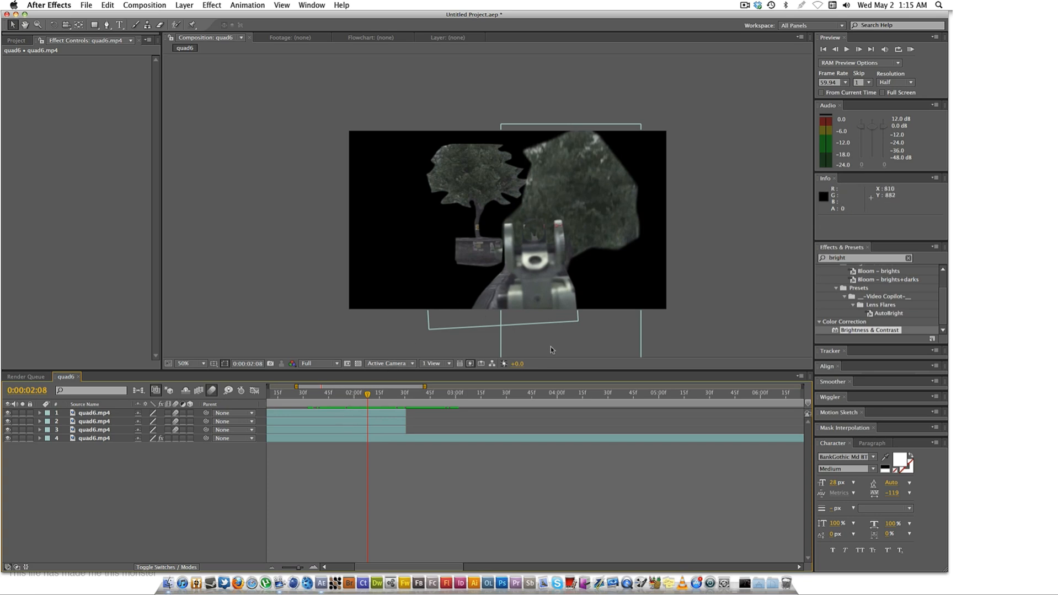
mouse_move(592, 160)
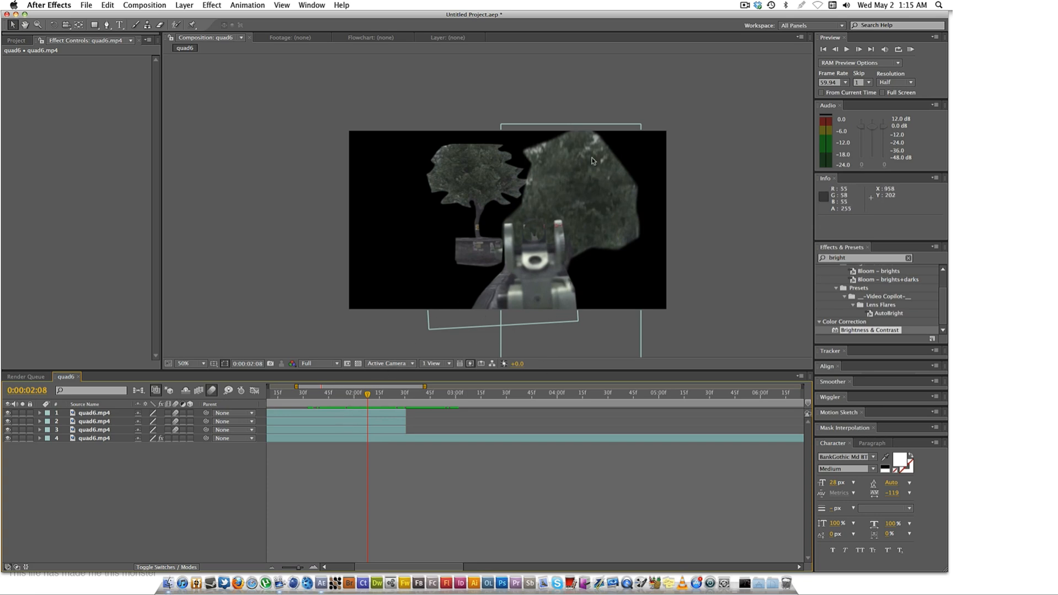
mouse_move(548, 295)
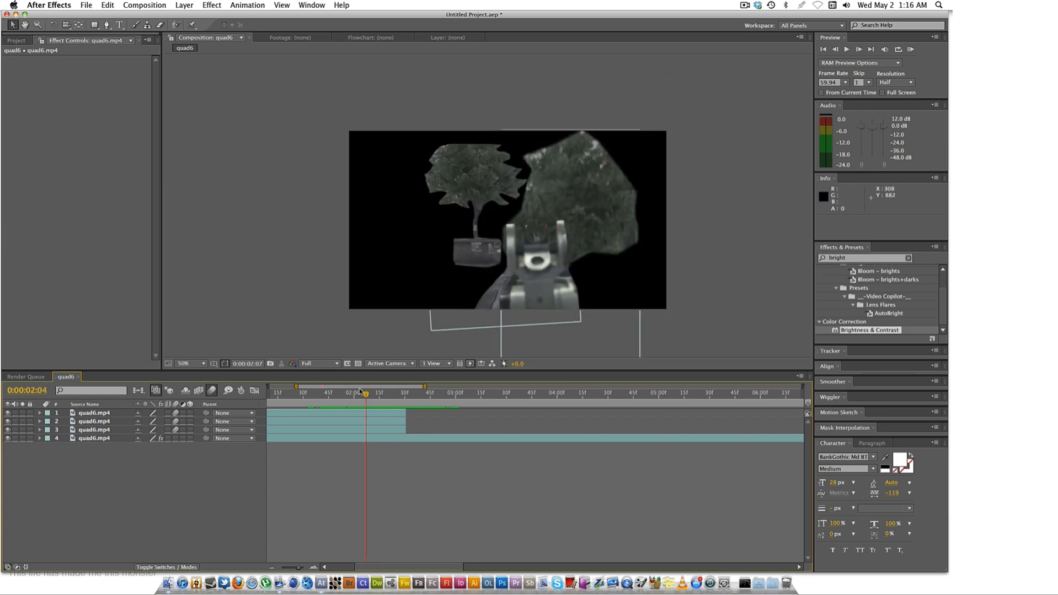
left_click_drag(364, 392, 332, 393)
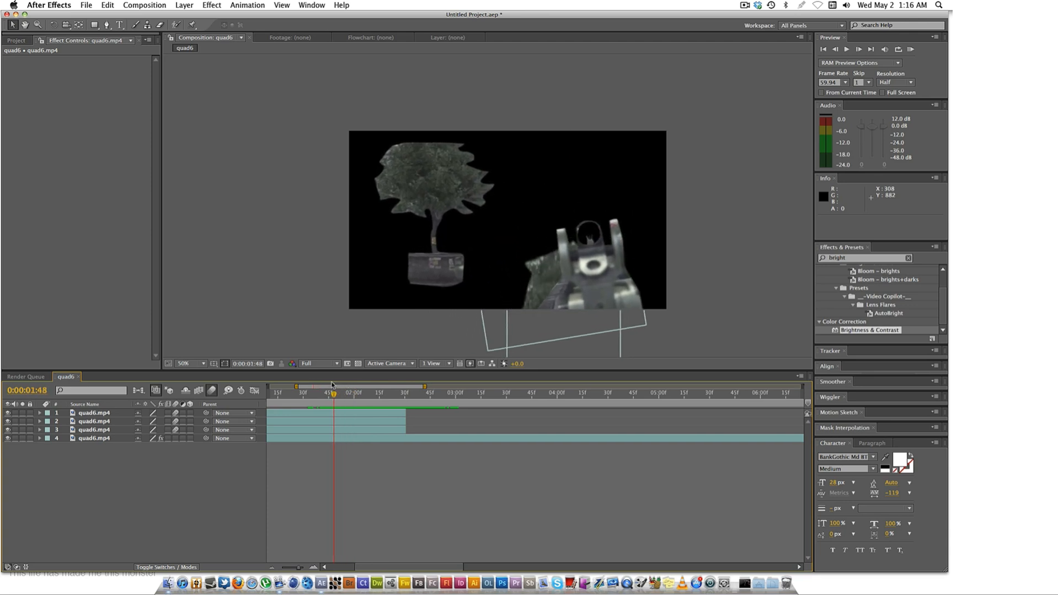
left_click_drag(332, 385, 330, 384)
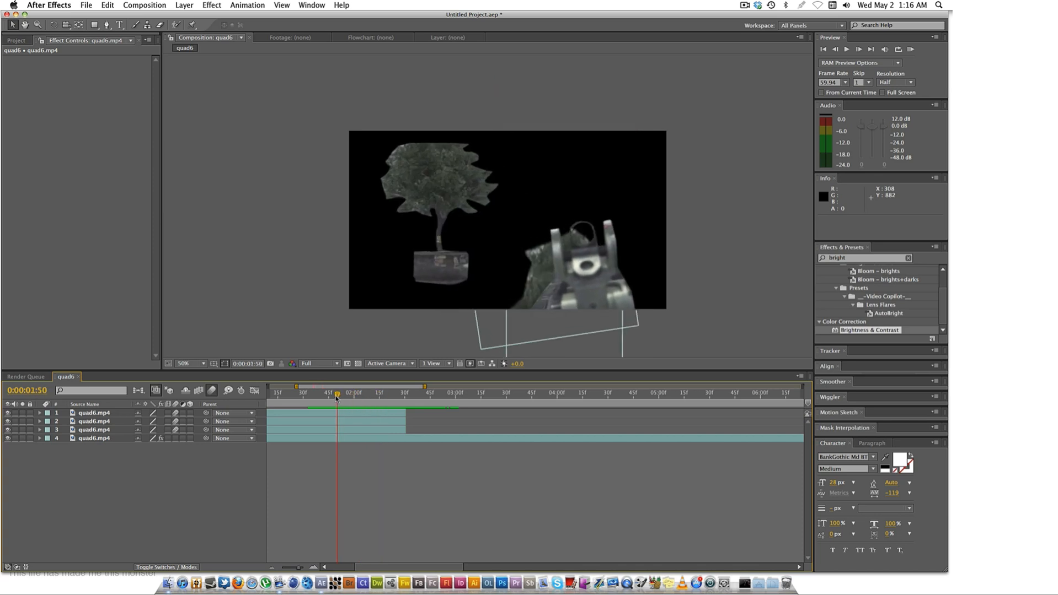
left_click_drag(337, 392, 302, 392)
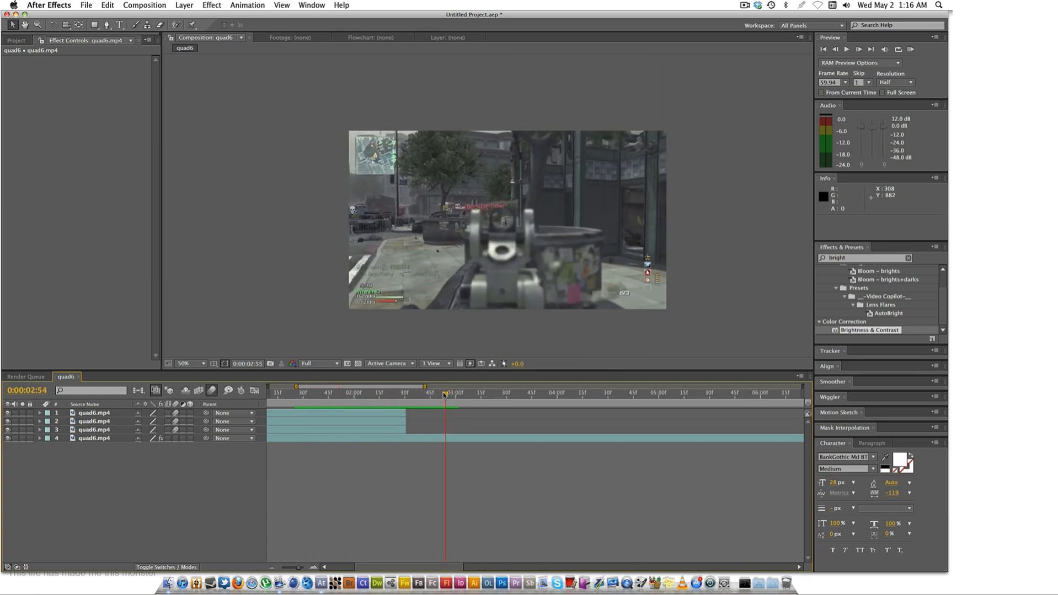
left_click(361, 393)
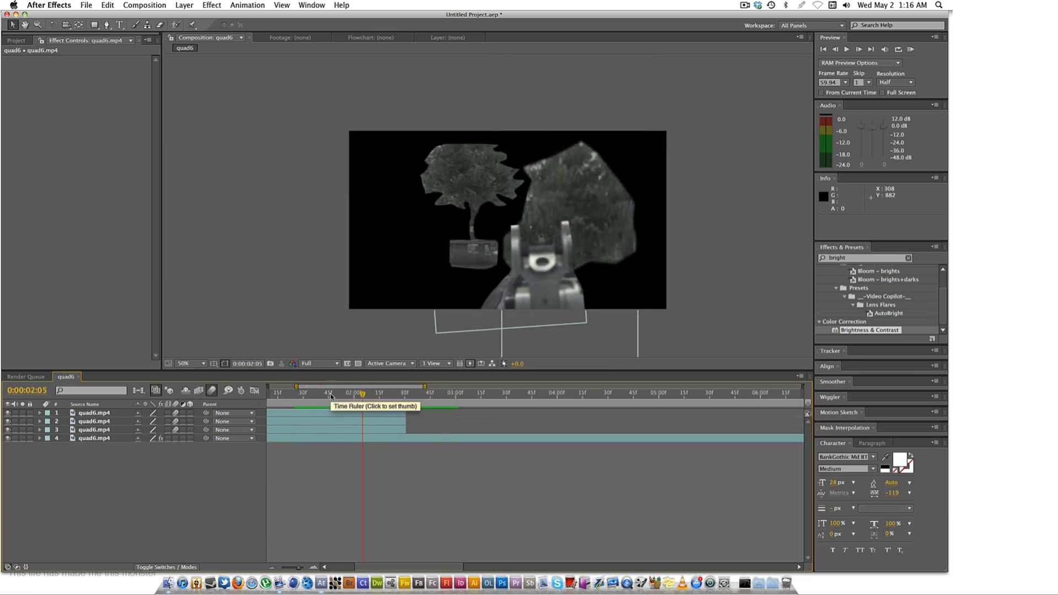